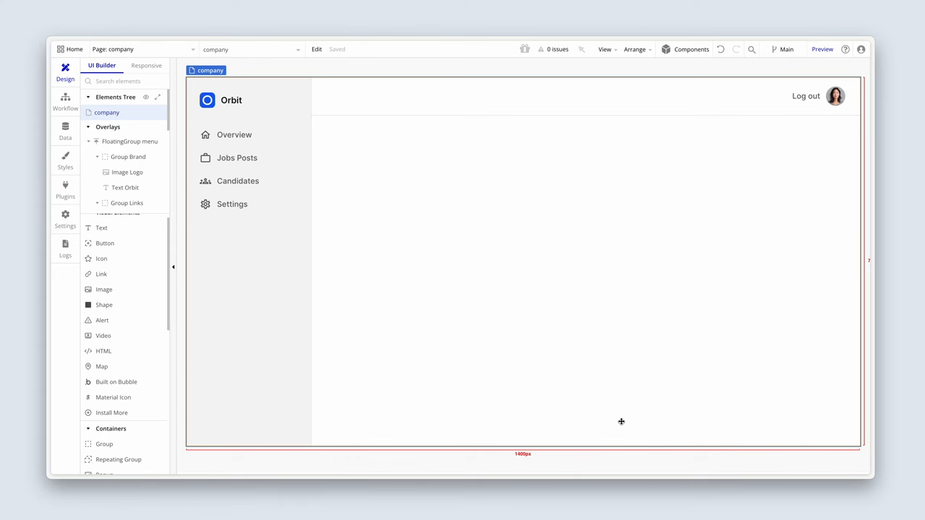
pyautogui.moveTo(500, 370)
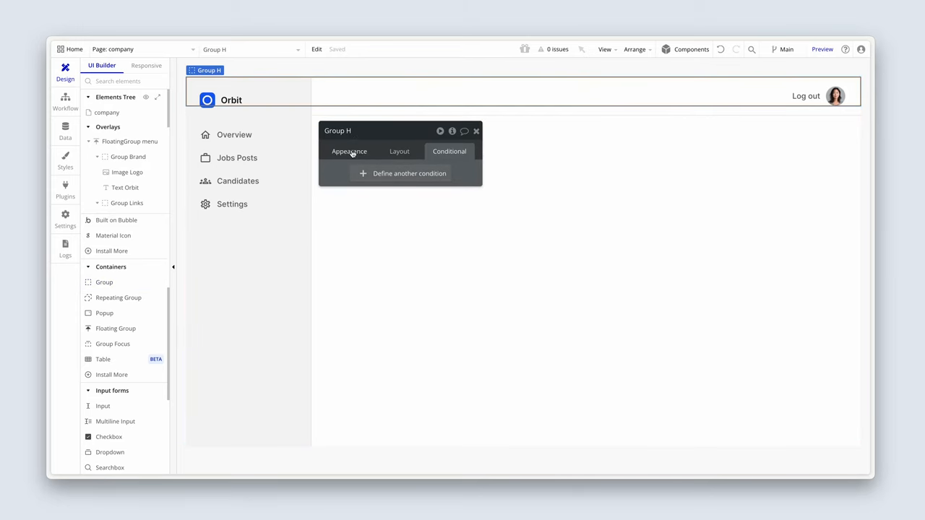
# Select the Group Container from the element search list to show its properties
pyautogui.click(350, 151)
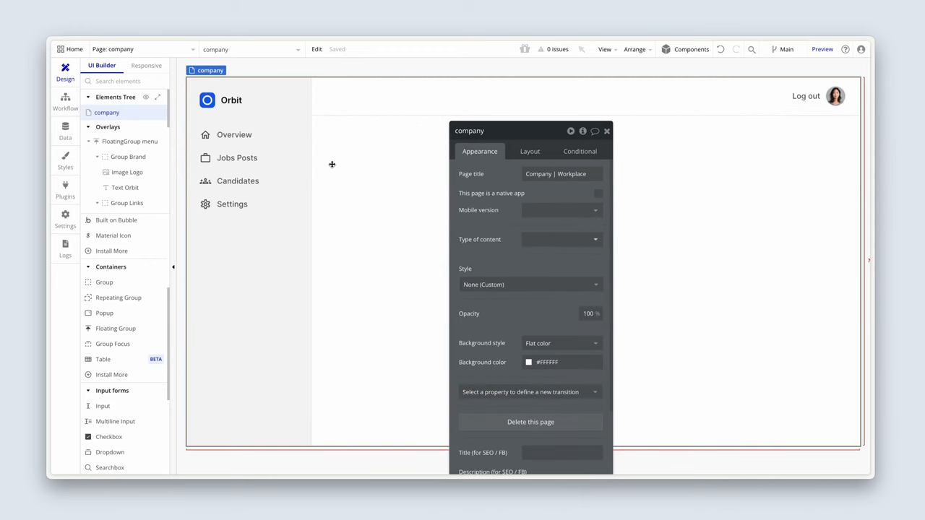
pyautogui.moveTo(367, 133)
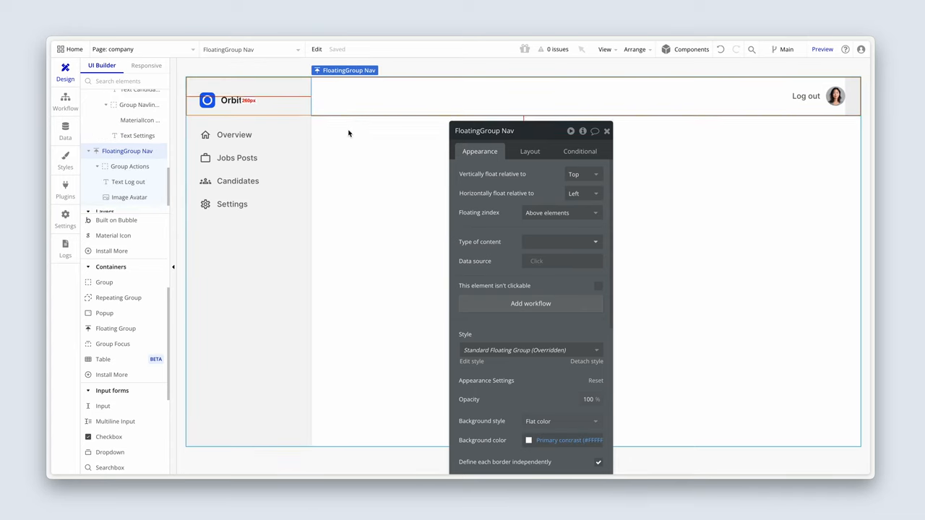
pyautogui.click(252, 50)
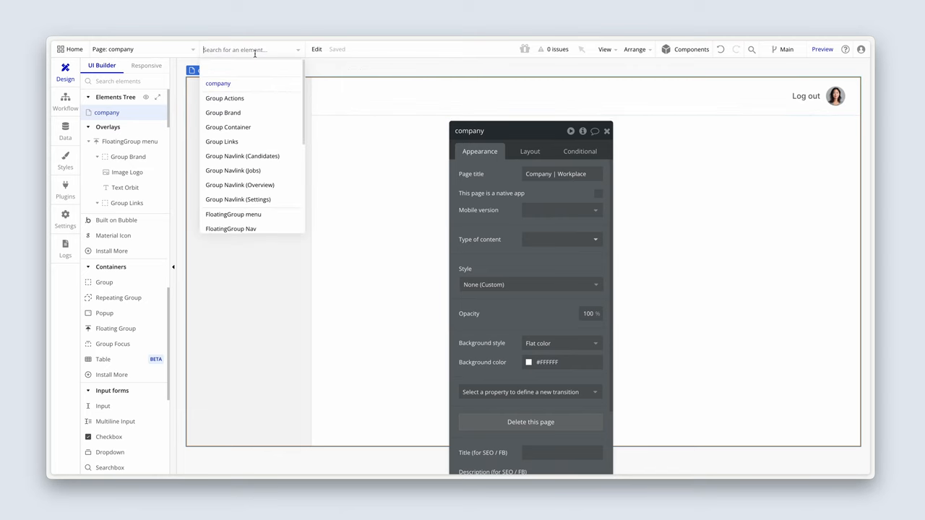
pyautogui.click(228, 127)
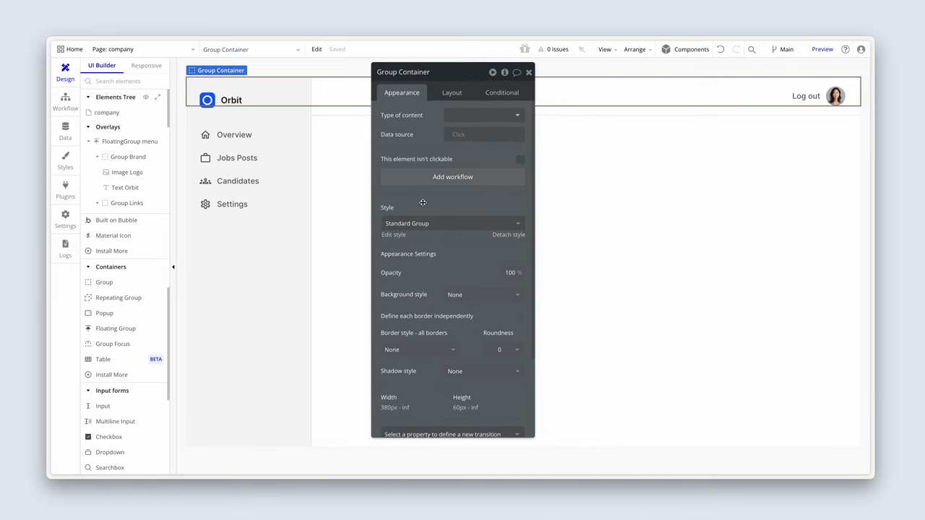
# Set Background style to Flat color using the Primary colour variable
pyautogui.click(483, 197)
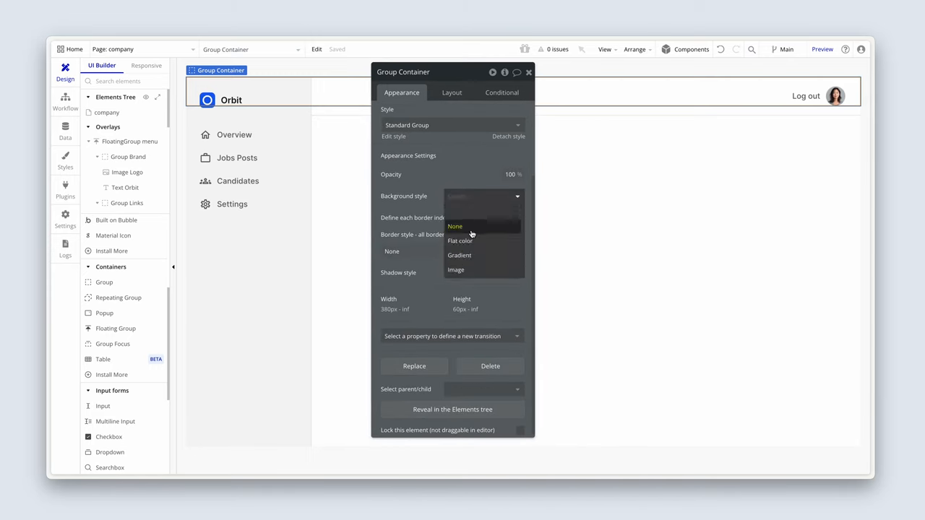
pyautogui.click(459, 240)
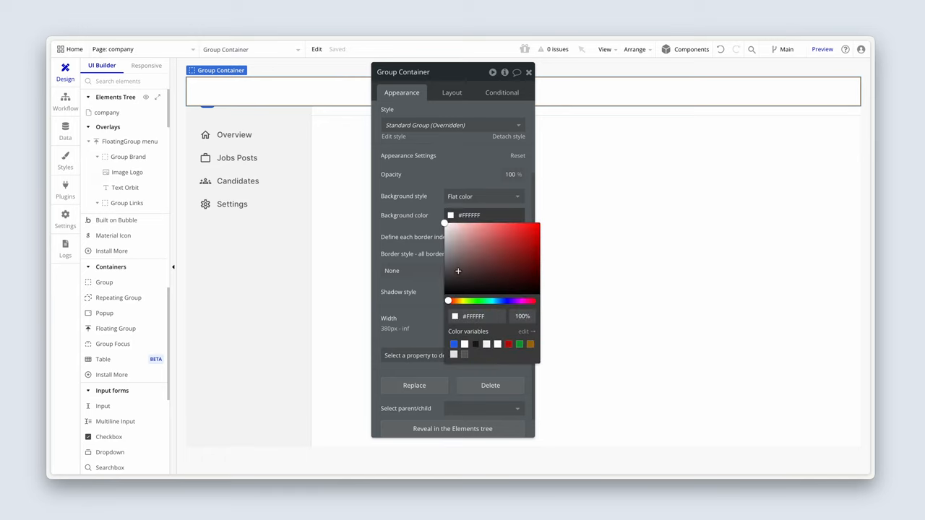
pyautogui.click(454, 344)
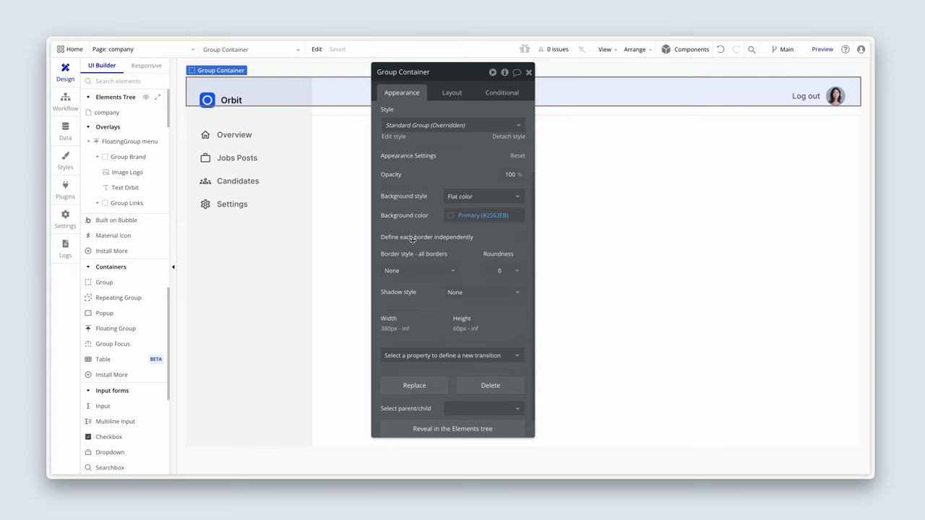
pyautogui.moveTo(401, 72); pyautogui.dragTo(231, 144)
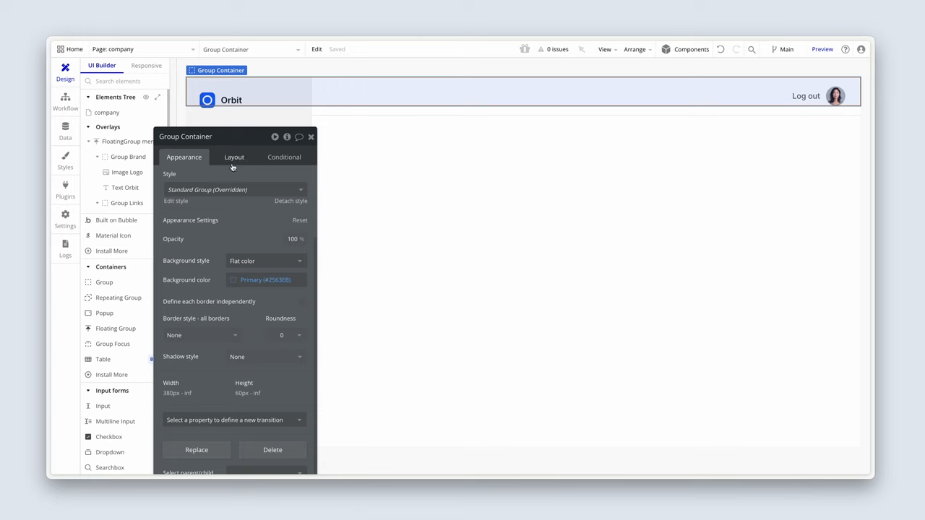
# Uncheck Fit height to content and set margins Left 260 and Top 80
pyautogui.click(234, 156)
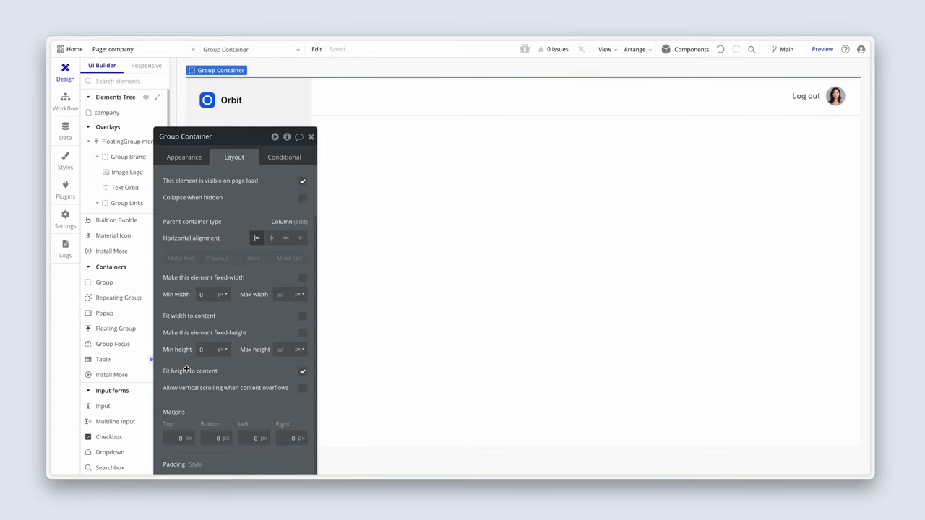
pyautogui.click(304, 370)
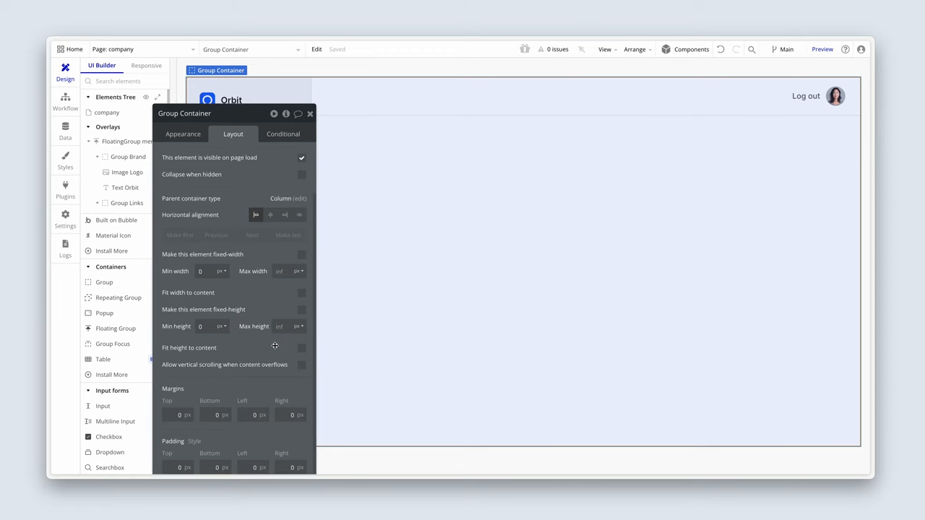
pyautogui.moveTo(255, 399)
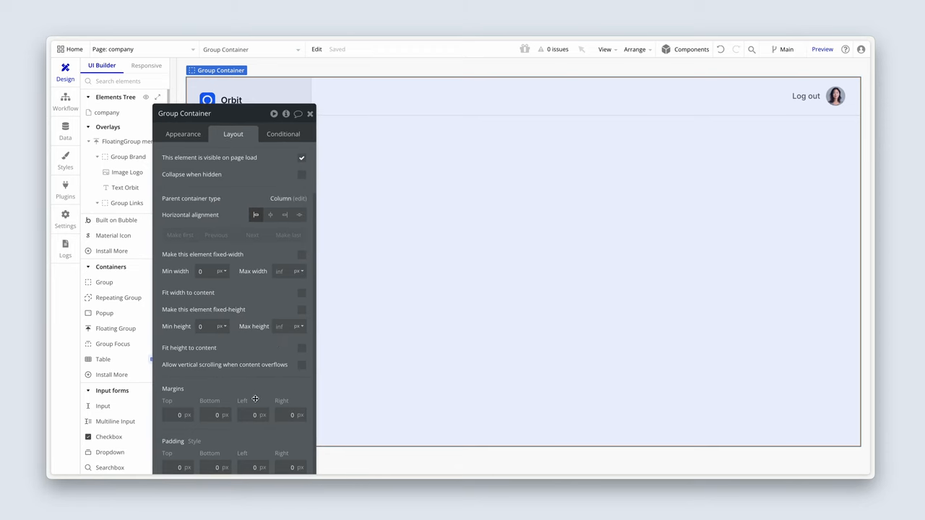
pyautogui.click(255, 415)
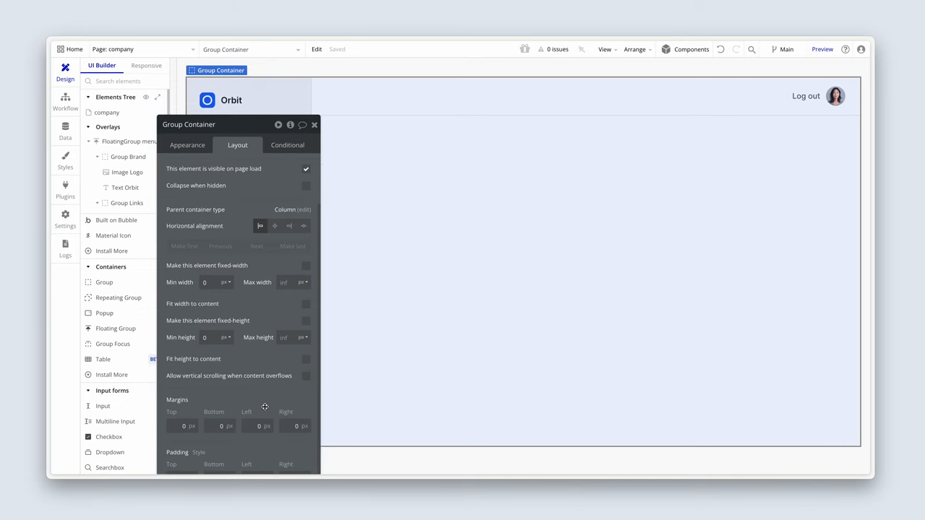
pyautogui.click(258, 425)
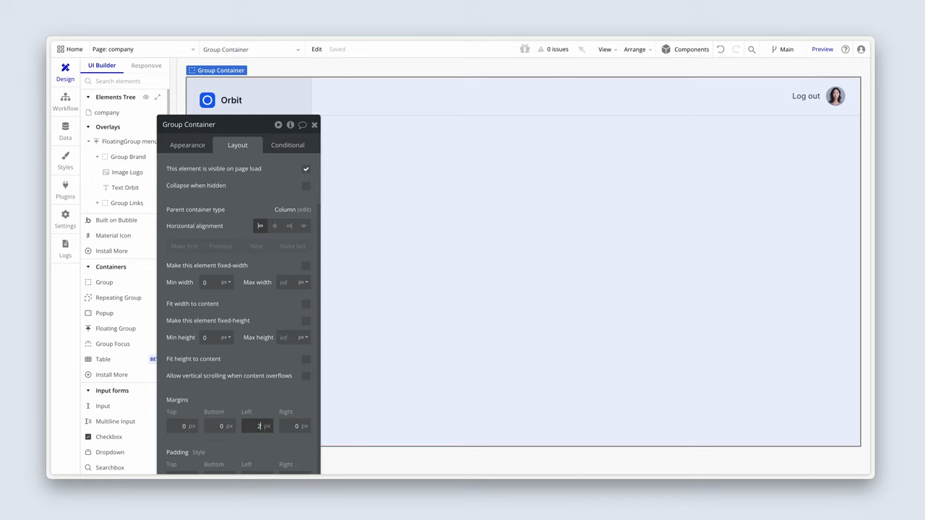
pyautogui.write('260')
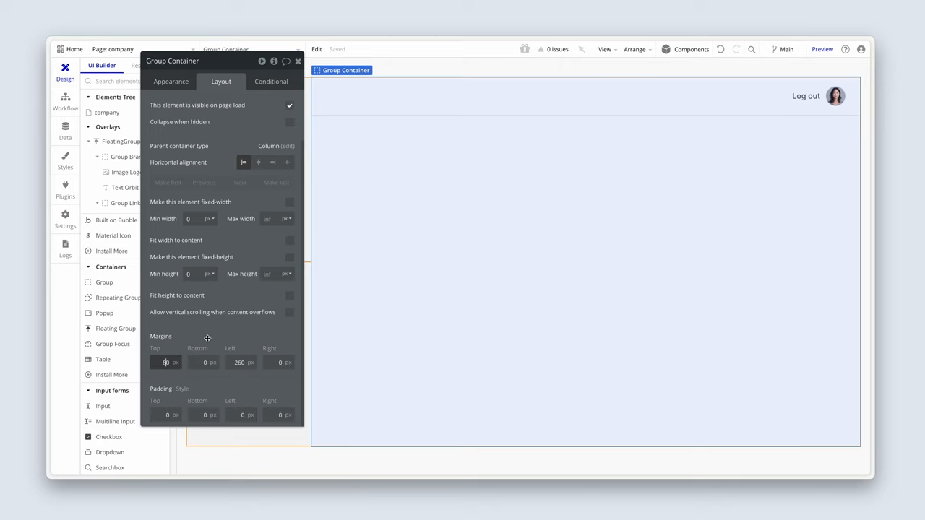
pyautogui.write('80')
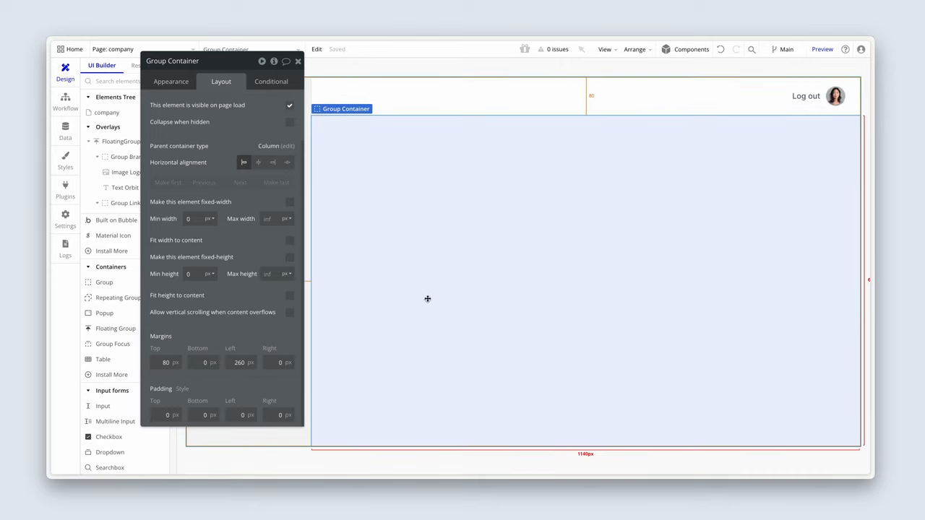
pyautogui.moveTo(442, 256)
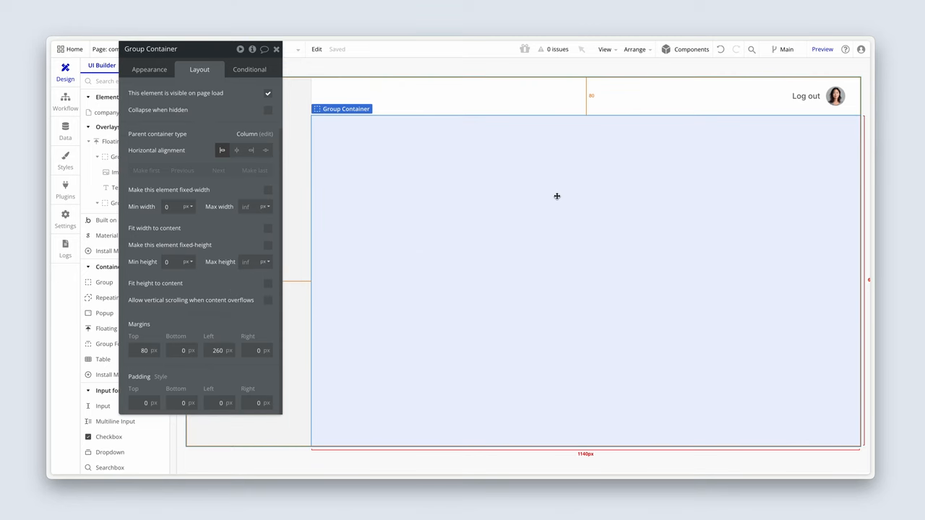
pyautogui.moveTo(517, 127)
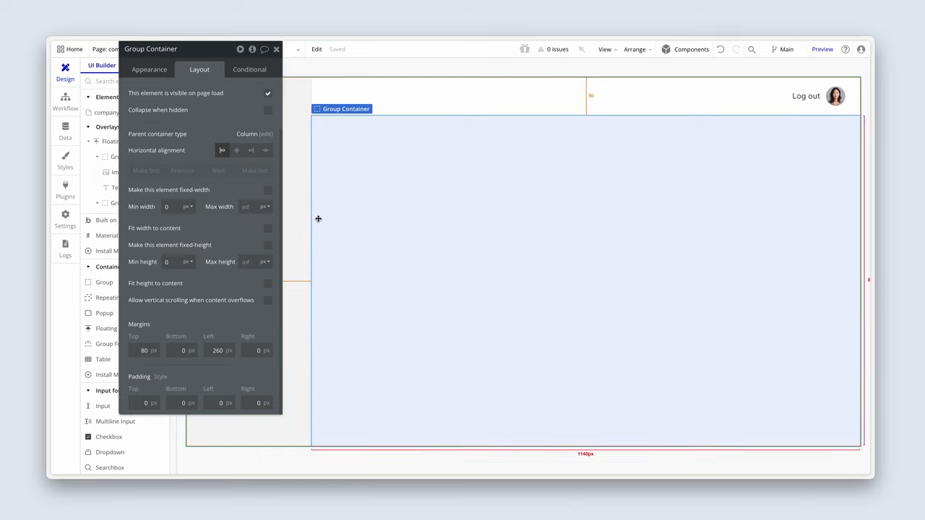
pyautogui.moveTo(549, 437)
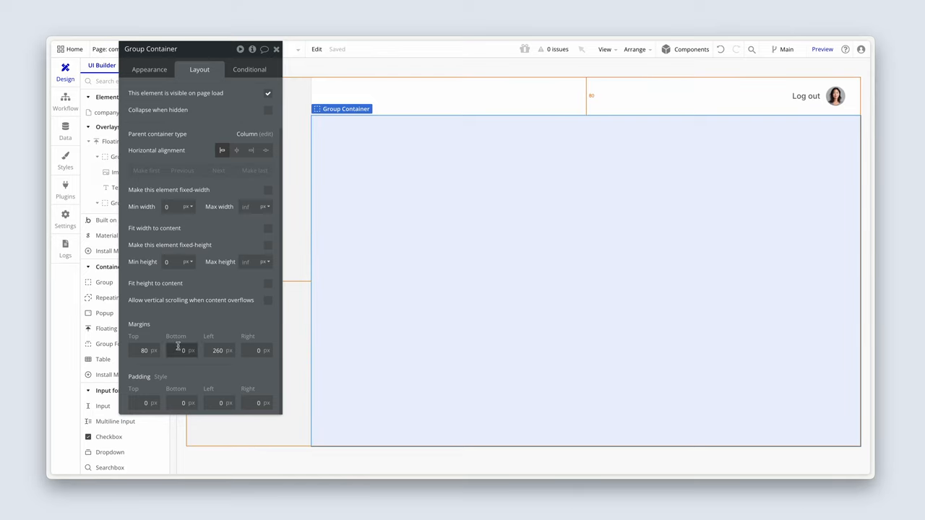
# Set padding 48 top/bottom and 32 left/right, then return to Appearance
pyautogui.click(144, 401)
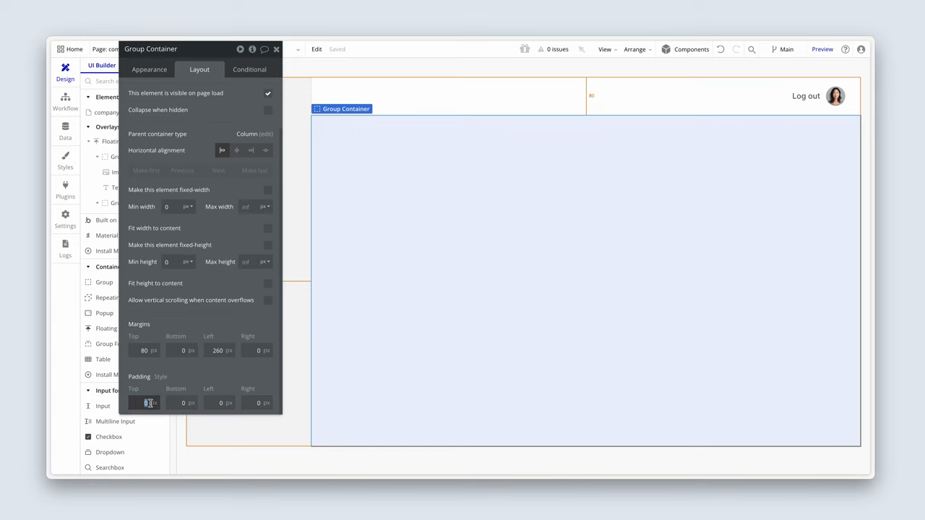
pyautogui.write('48')
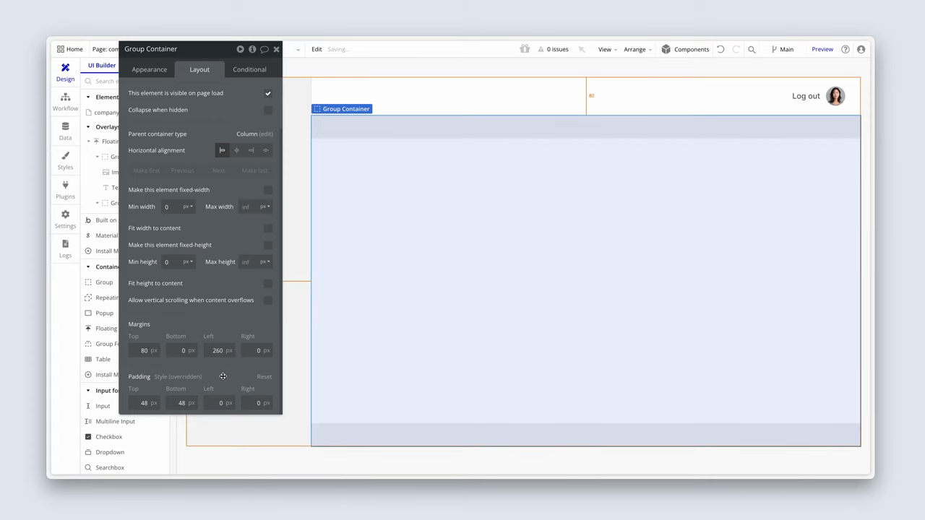
pyautogui.click(220, 403)
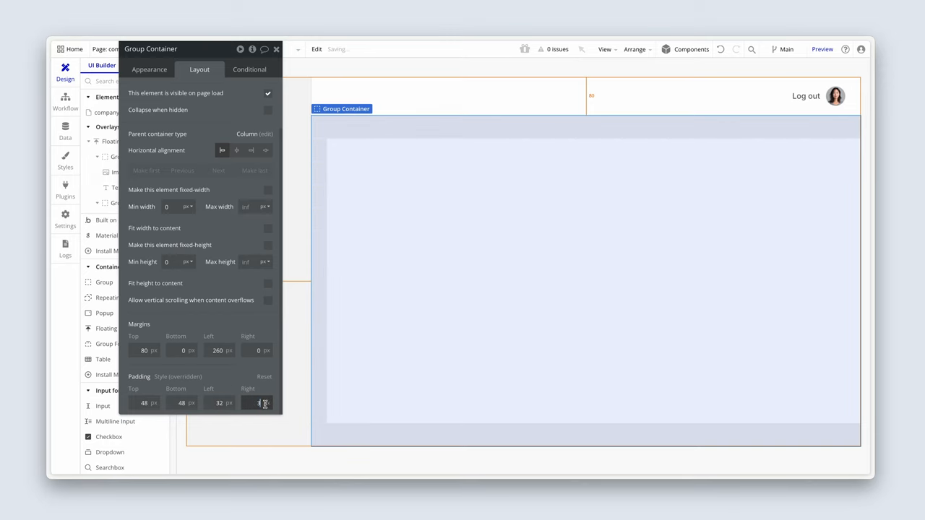
pyautogui.write('32')
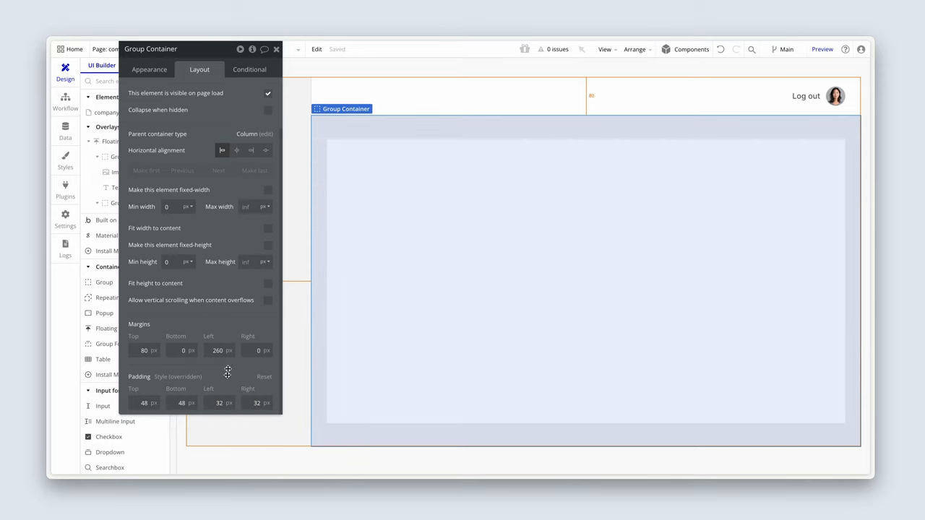
pyautogui.click(149, 69)
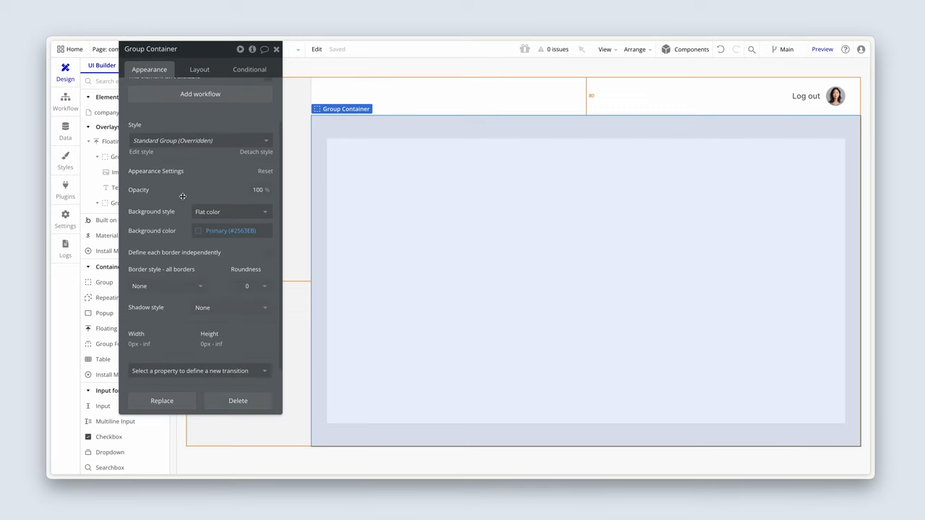
pyautogui.click(231, 232)
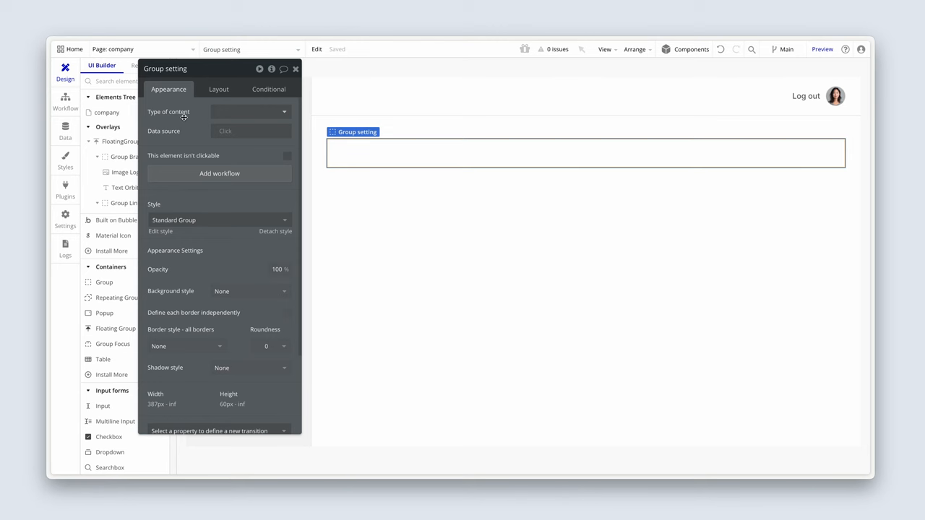
# Give Group setting a flat background and choose the Surface colour
pyautogui.click(249, 290)
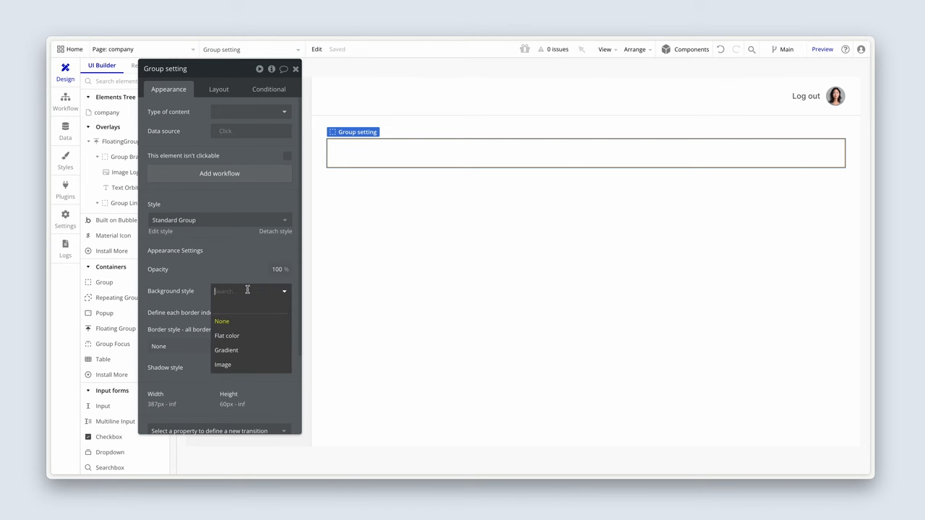
pyautogui.click(227, 335)
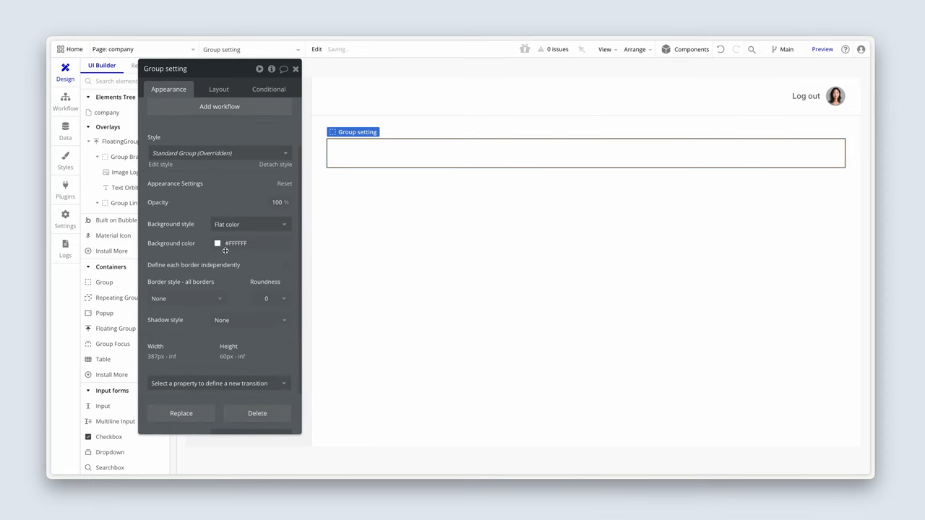
pyautogui.click(217, 243)
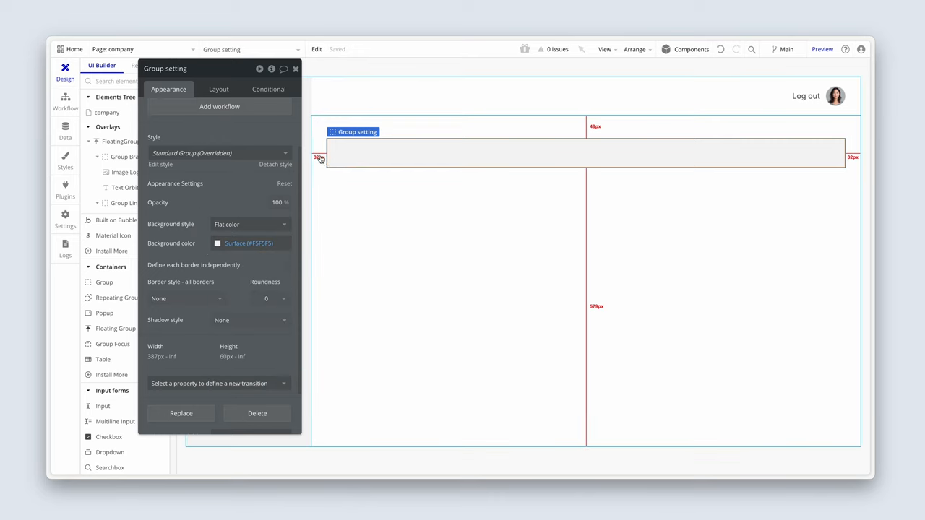
pyautogui.moveTo(494, 130)
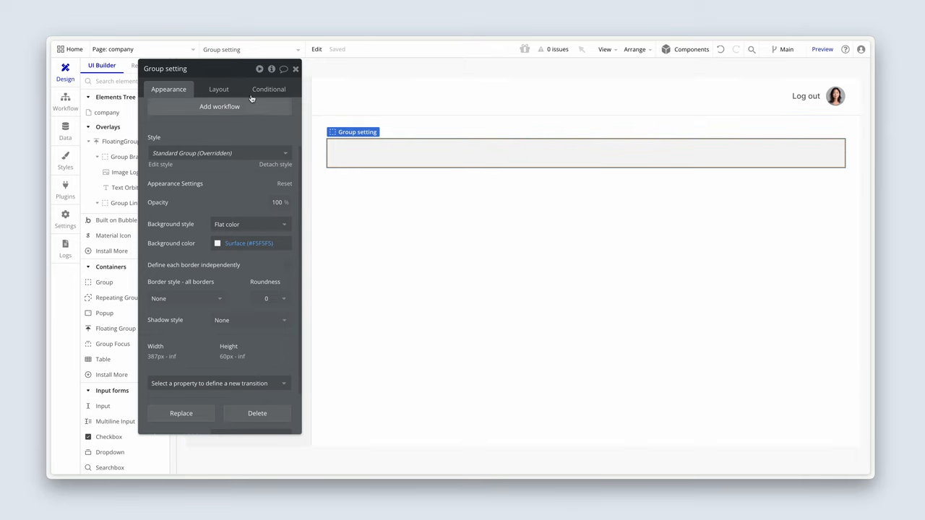
# Set Group setting's Max width to 992 px and check the parent Group Container's layout
pyautogui.click(218, 90)
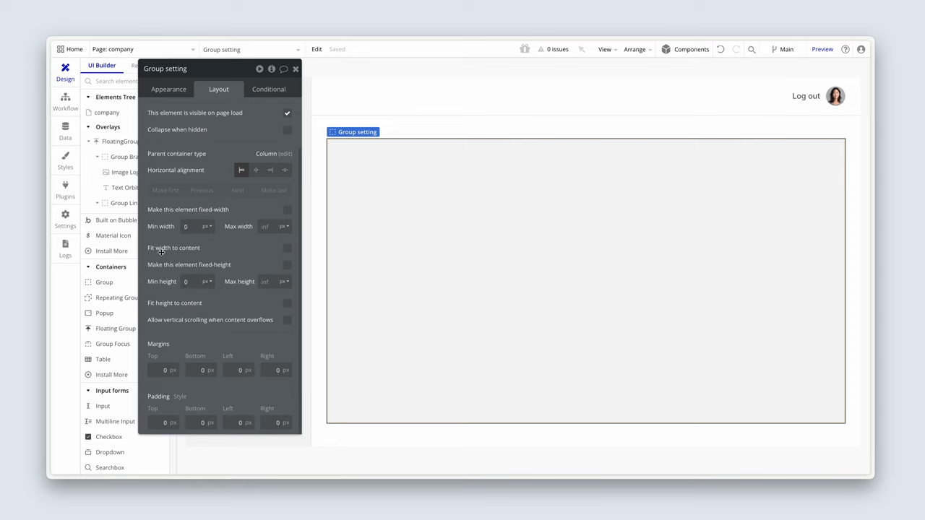
pyautogui.click(268, 226)
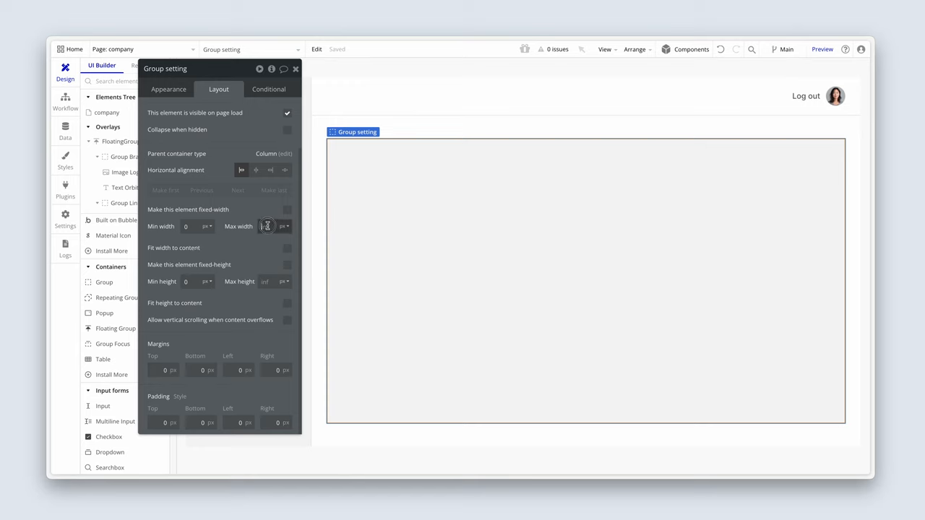
pyautogui.moveTo(270, 212)
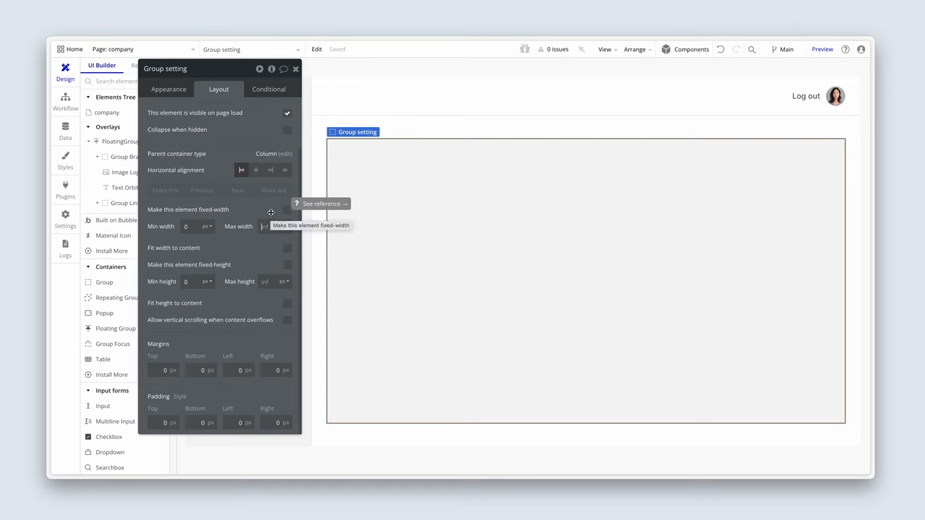
pyautogui.write('992')
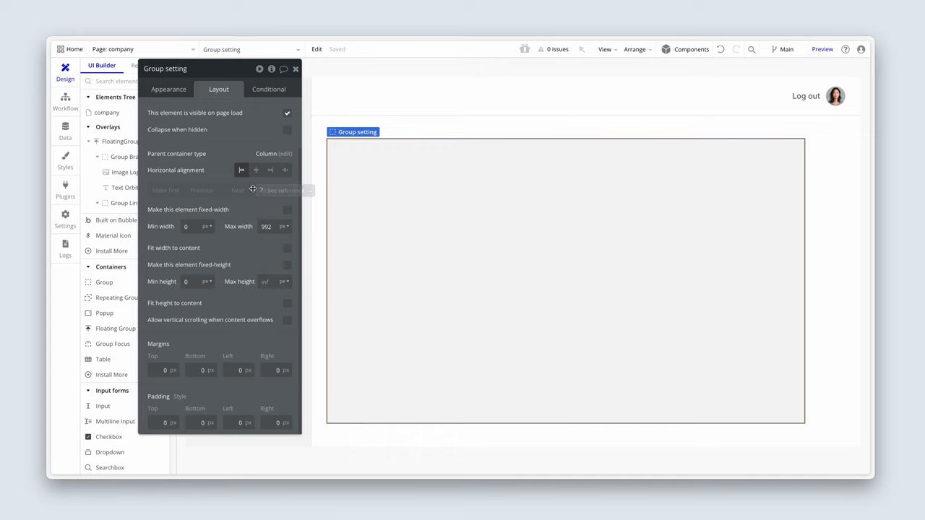
pyautogui.click(254, 171)
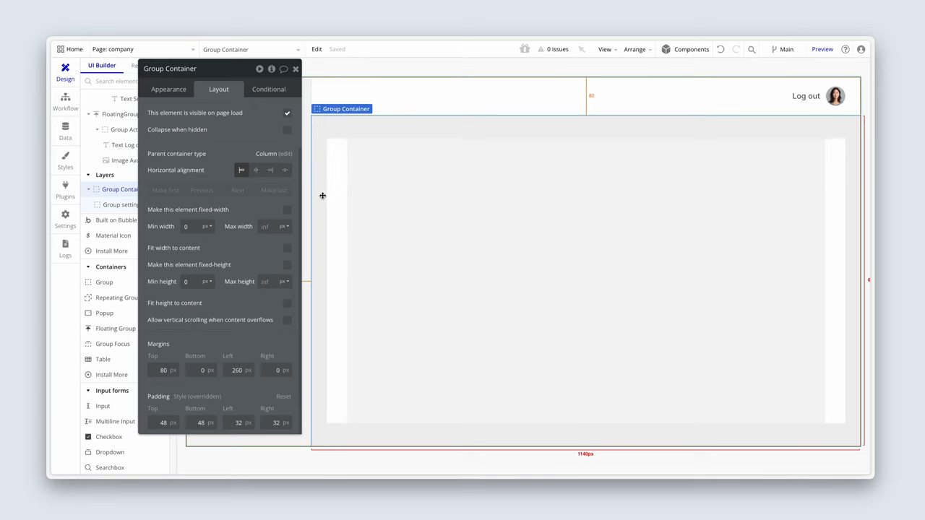
pyautogui.moveTo(341, 286)
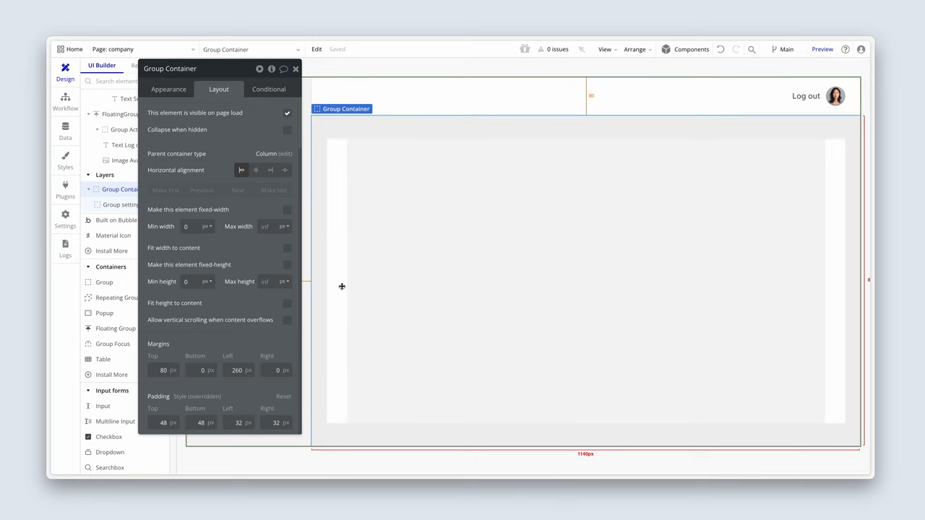
pyautogui.click(122, 205)
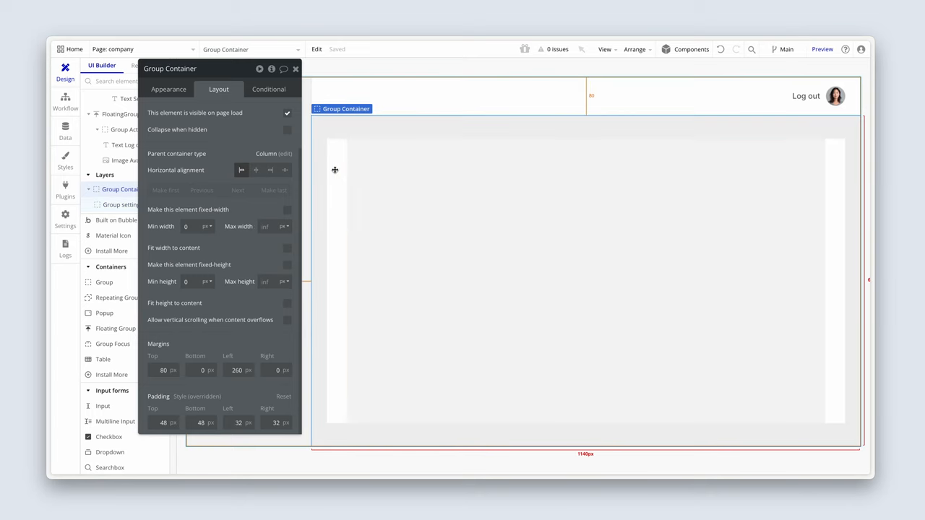
# Uncheck visible on page load and enable Collapse when hidden for Group setting
pyautogui.click(121, 206)
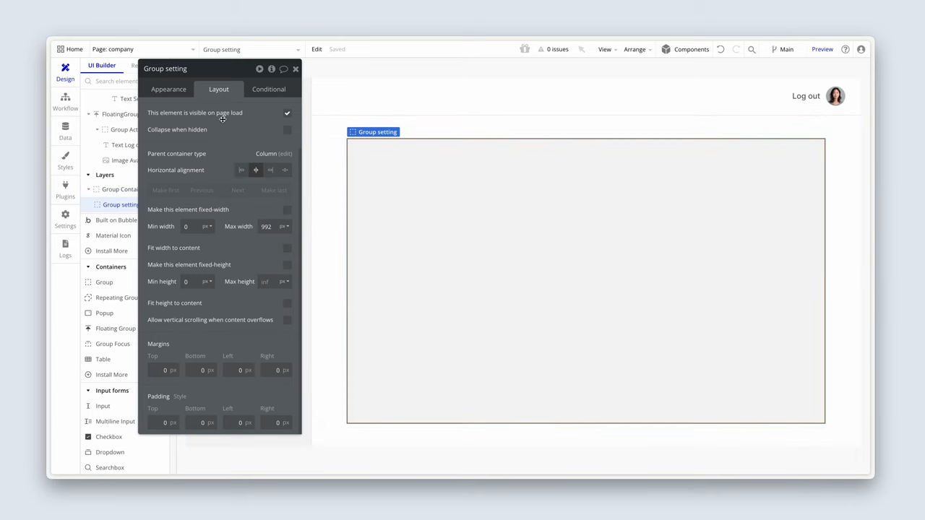
pyautogui.click(219, 90)
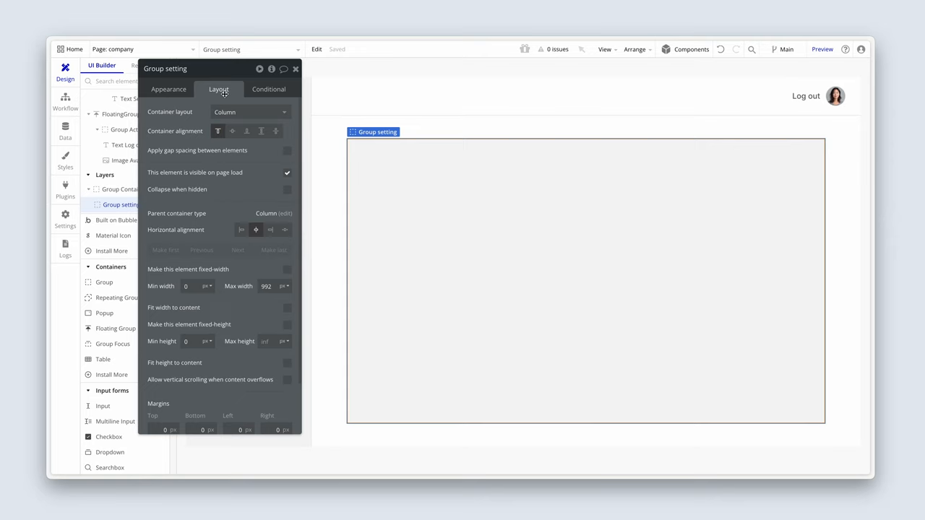
pyautogui.moveTo(254, 175)
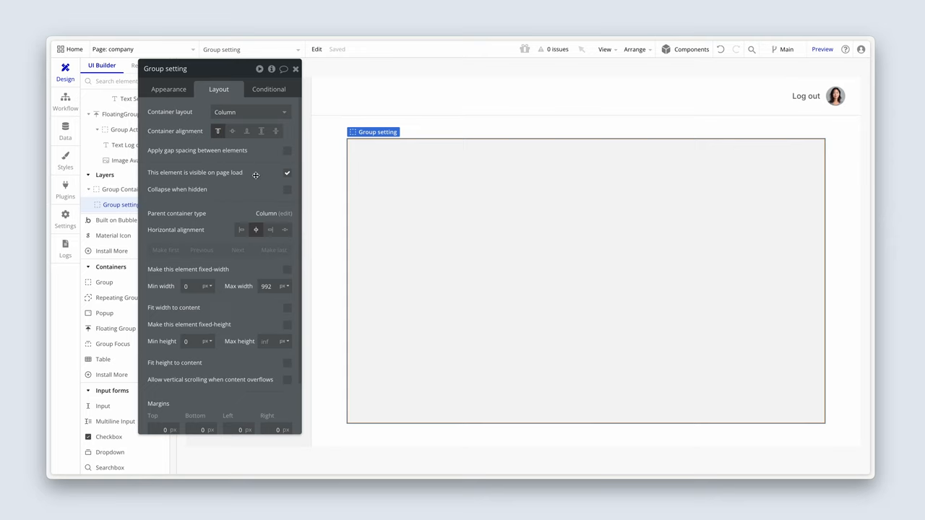
pyautogui.moveTo(286, 176)
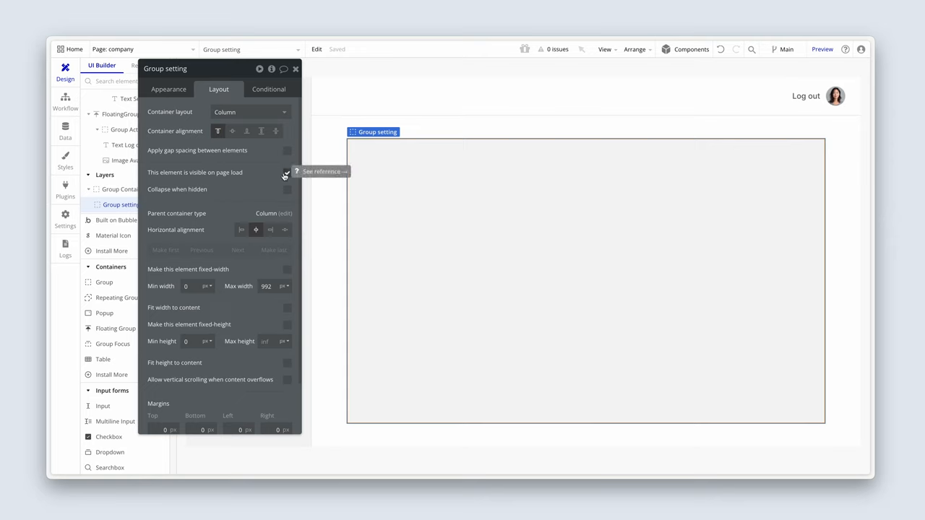
pyautogui.click(286, 172)
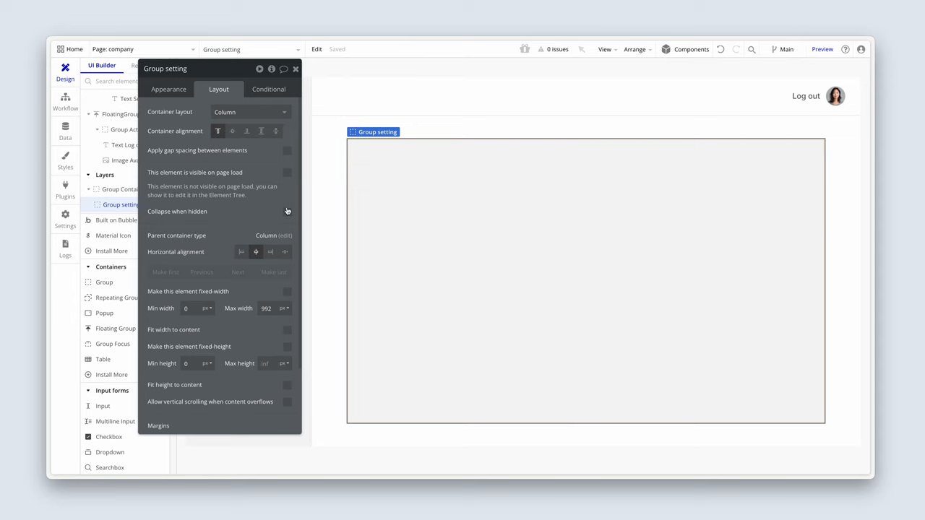
pyautogui.moveTo(287, 217)
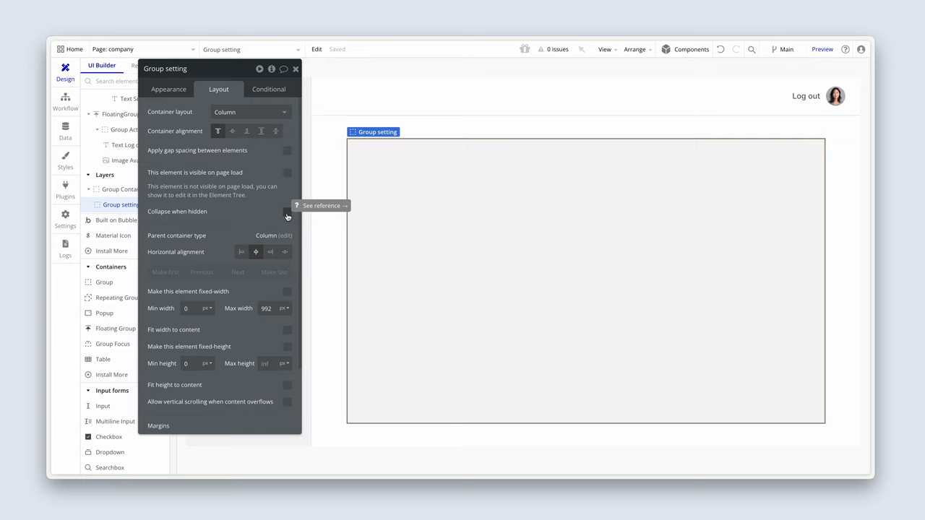
pyautogui.click(287, 211)
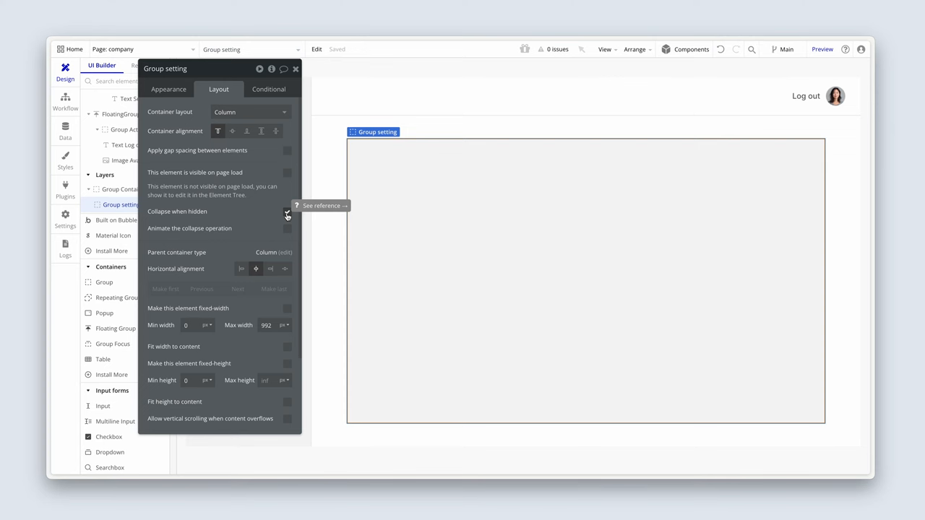
pyautogui.click(286, 211)
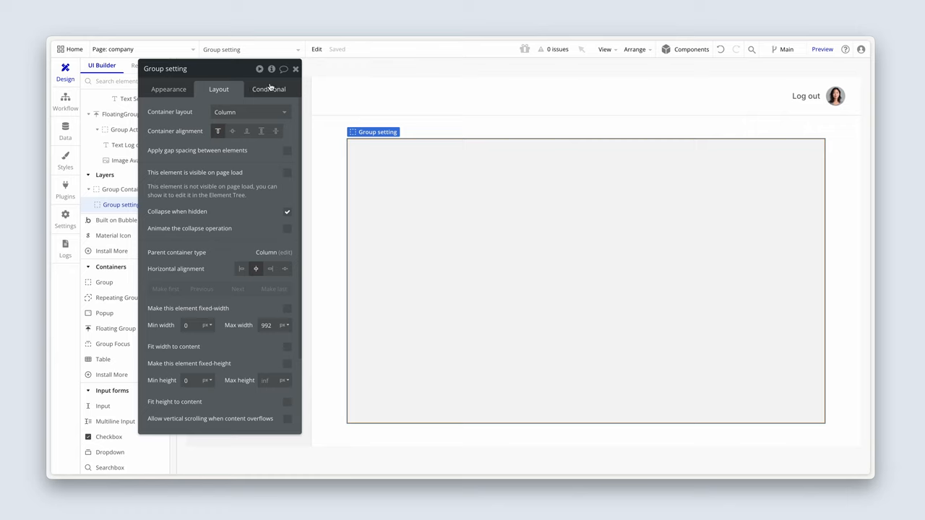
# Add the condition 'When Get v from page URL is setting'
pyautogui.click(269, 89)
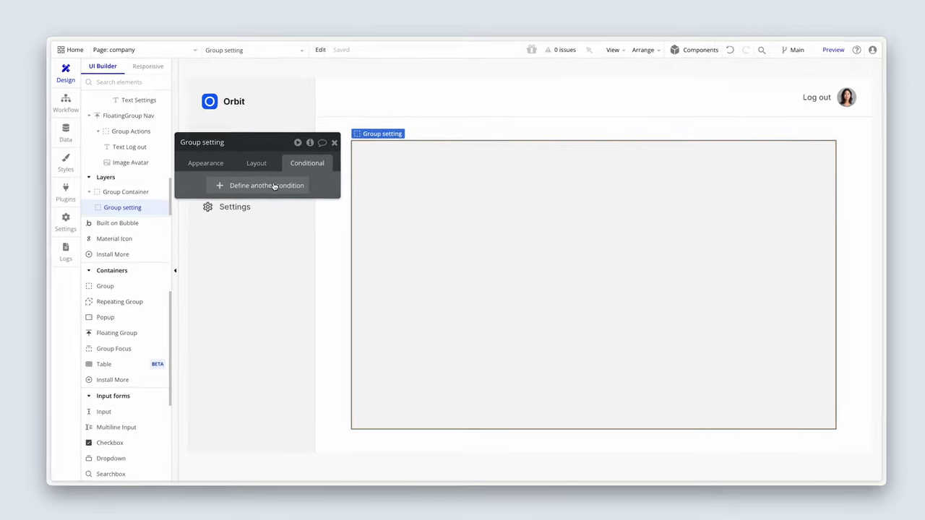
pyautogui.click(266, 185)
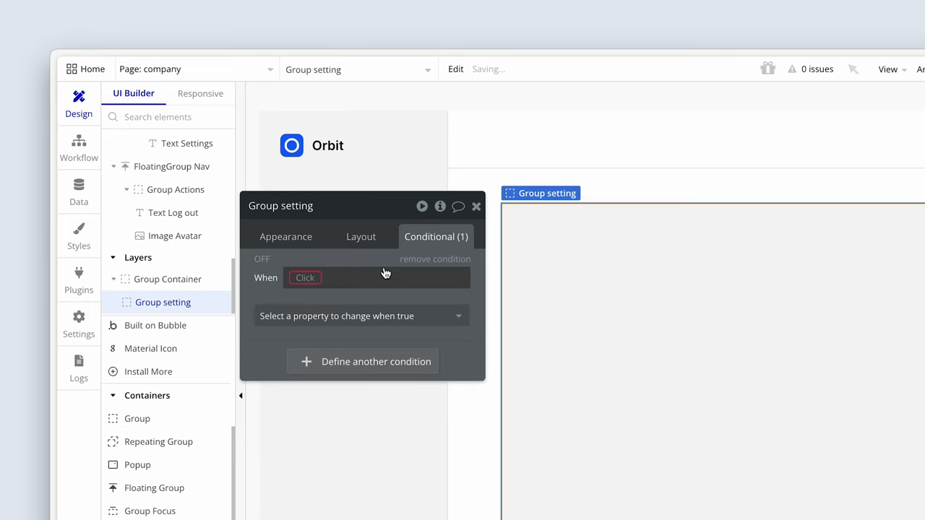
pyautogui.click(303, 278)
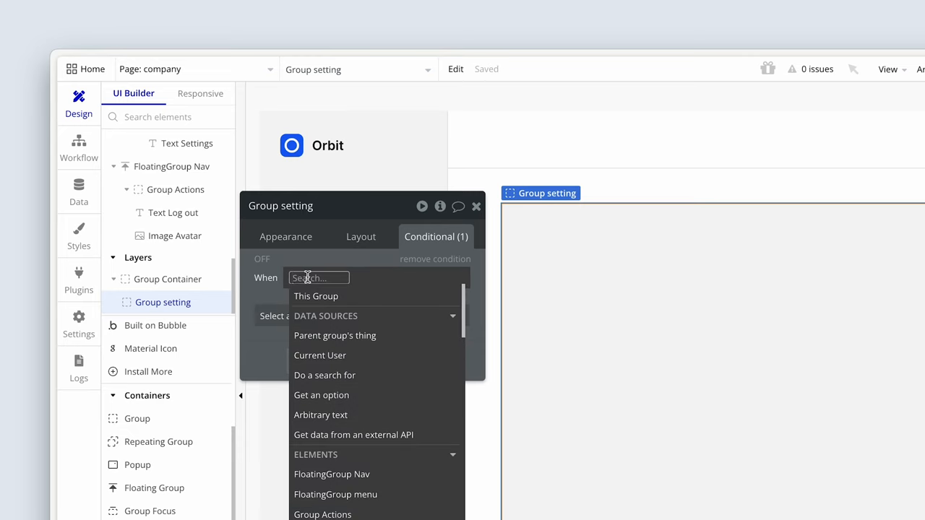
pyautogui.write('get')
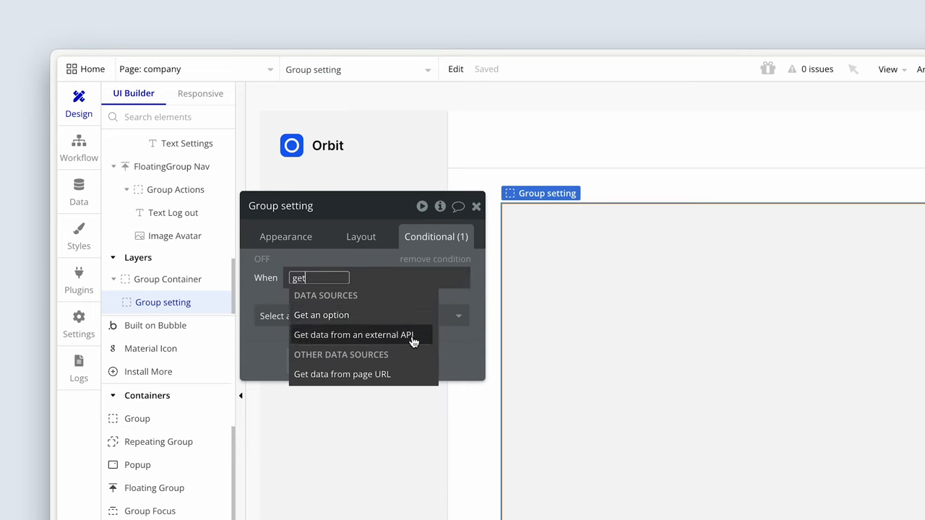
pyautogui.click(341, 373)
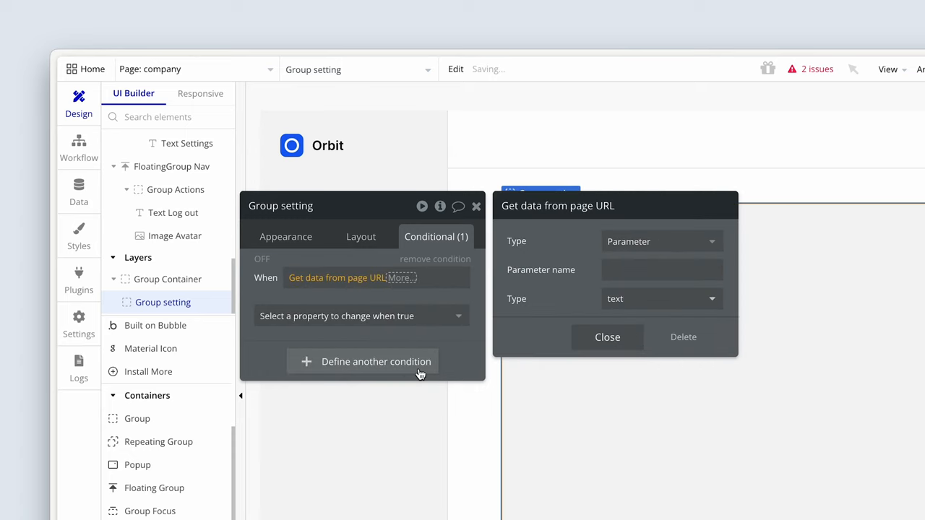
pyautogui.click(662, 271)
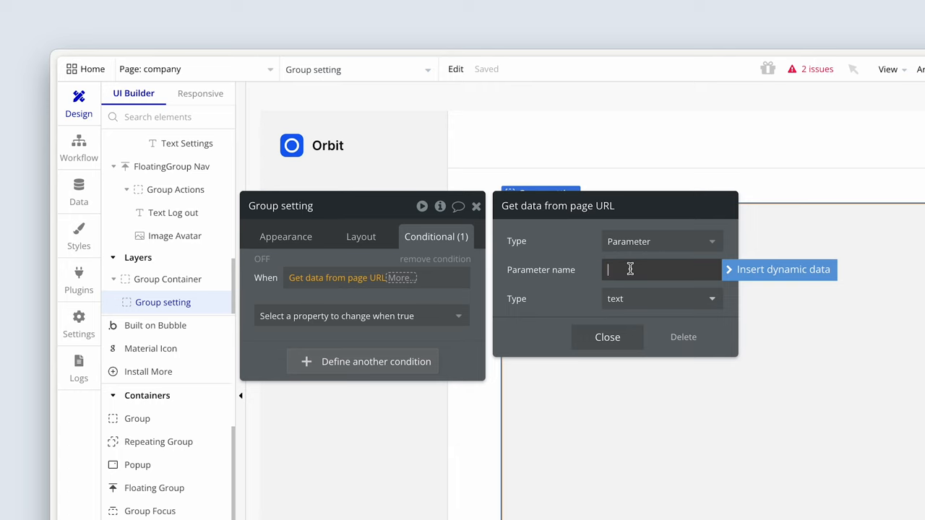
pyautogui.write('v')
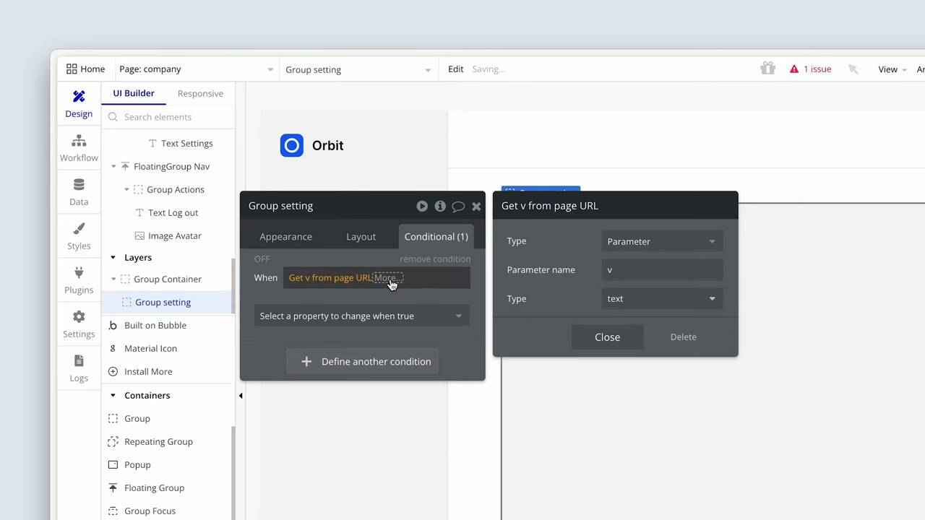
pyautogui.click(402, 277)
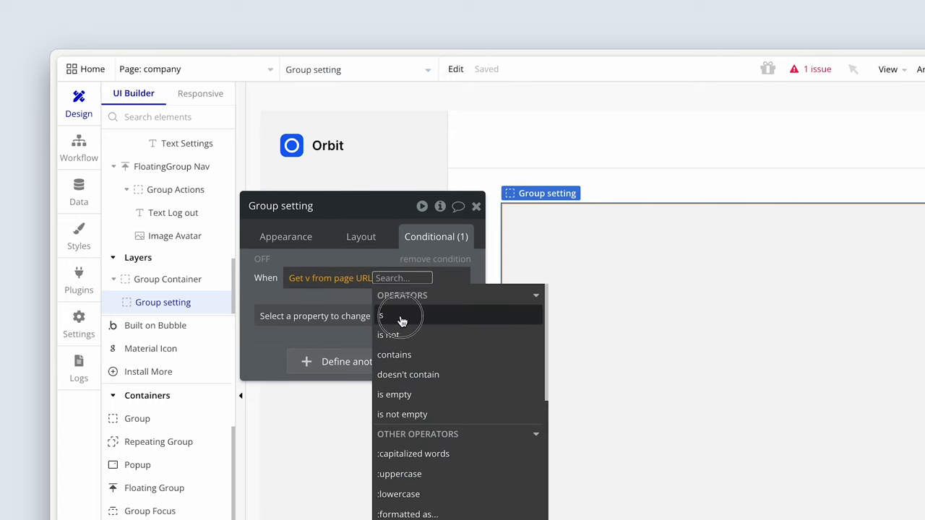
pyautogui.click(402, 316)
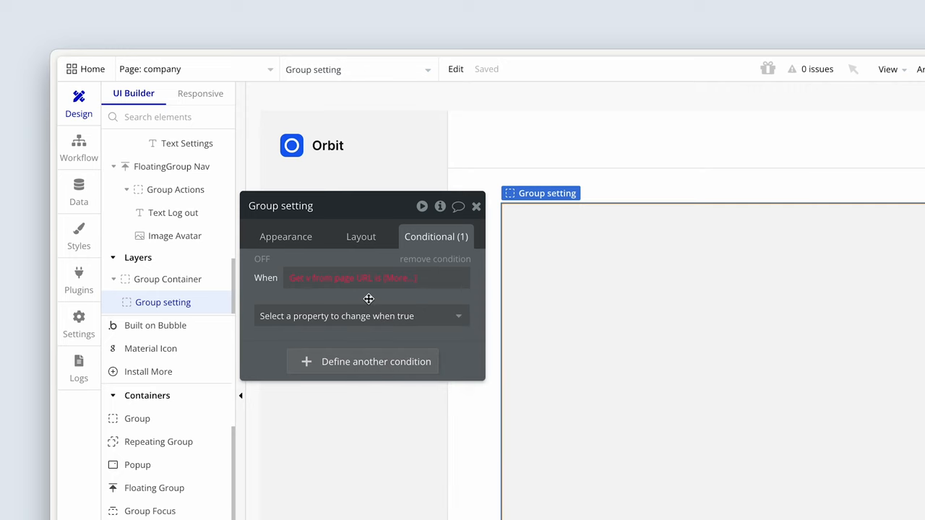
pyautogui.click(353, 277)
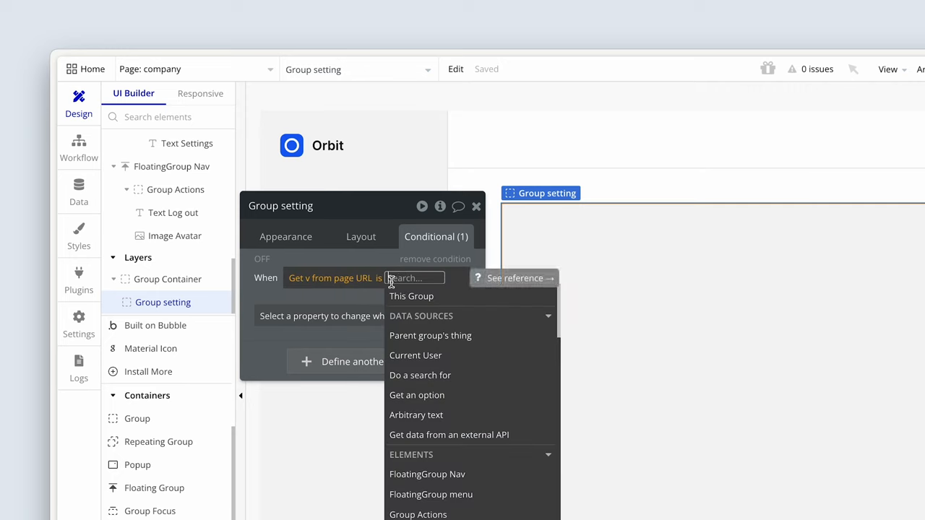
pyautogui.write('setting')
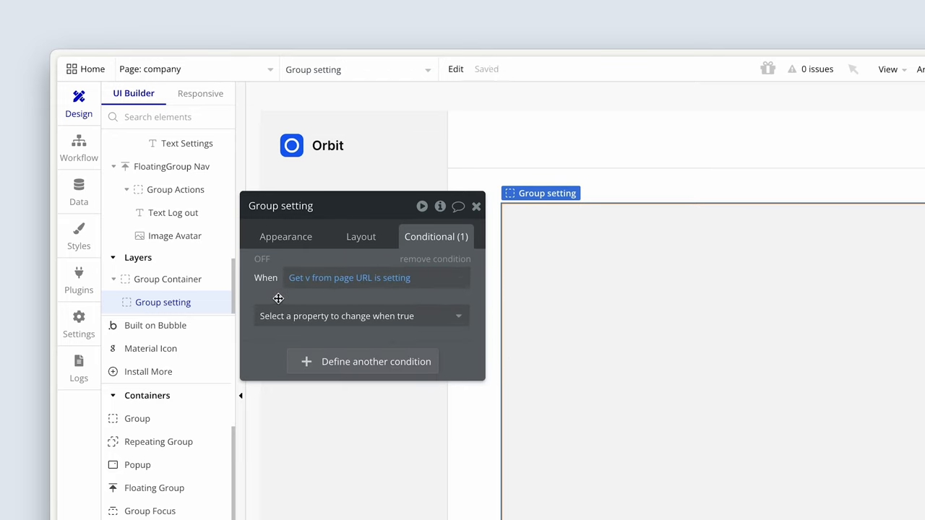
# Make that condition set the property 'This element is visible'
pyautogui.click(358, 315)
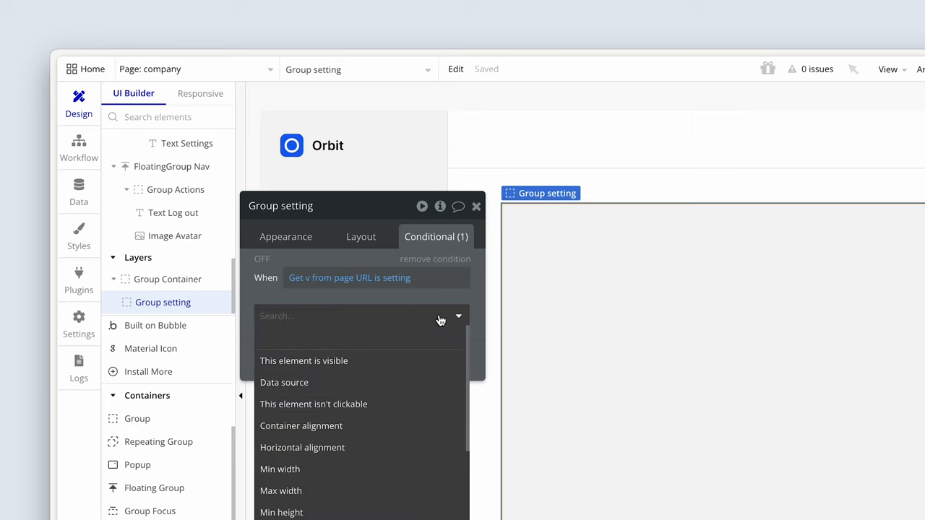
pyautogui.click(304, 362)
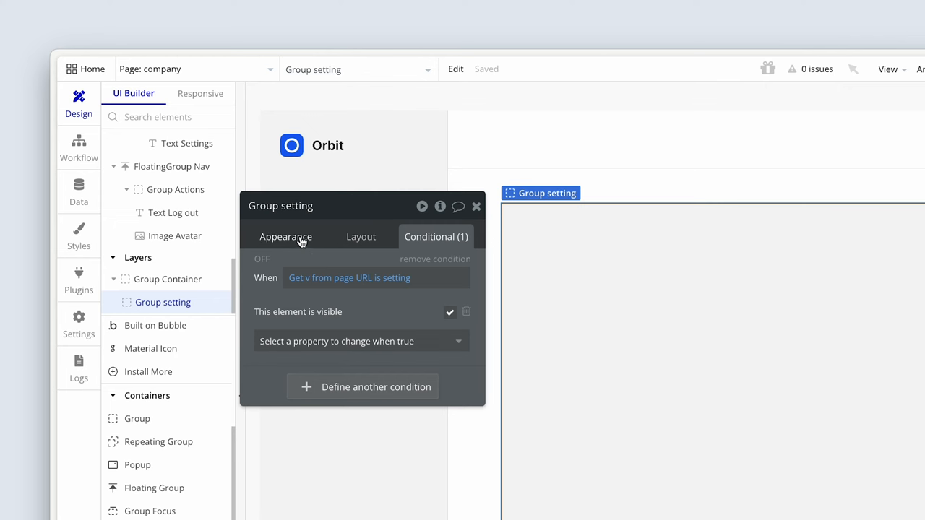
# Reset Group setting's style to Standard Group, removing overrides
pyautogui.click(286, 237)
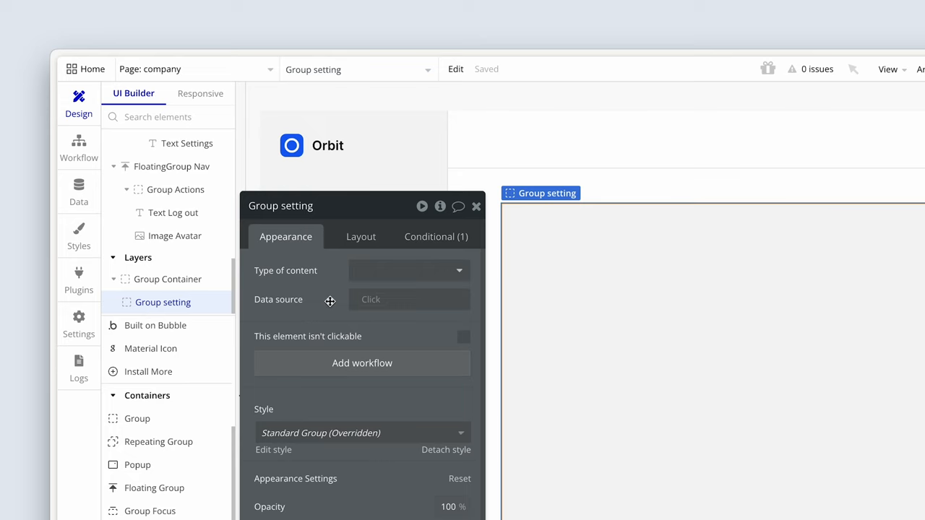
pyautogui.click(362, 433)
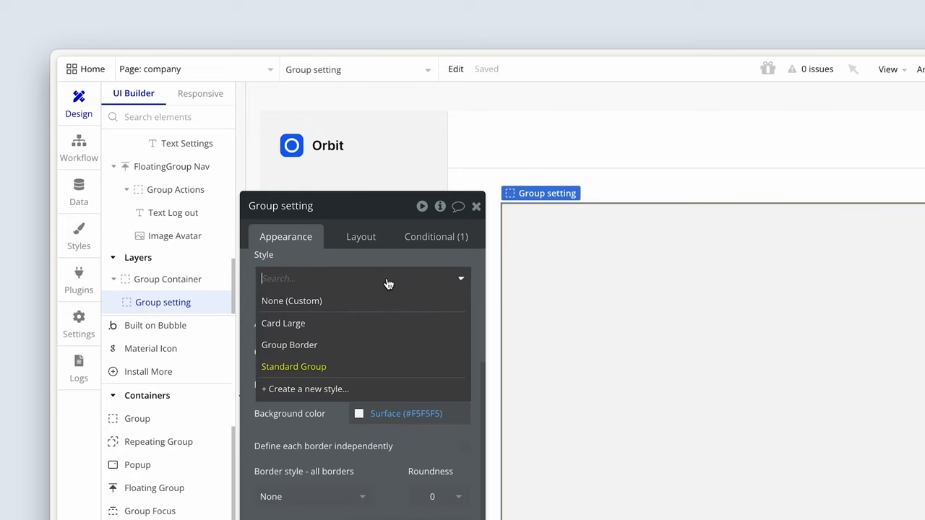
pyautogui.click(294, 367)
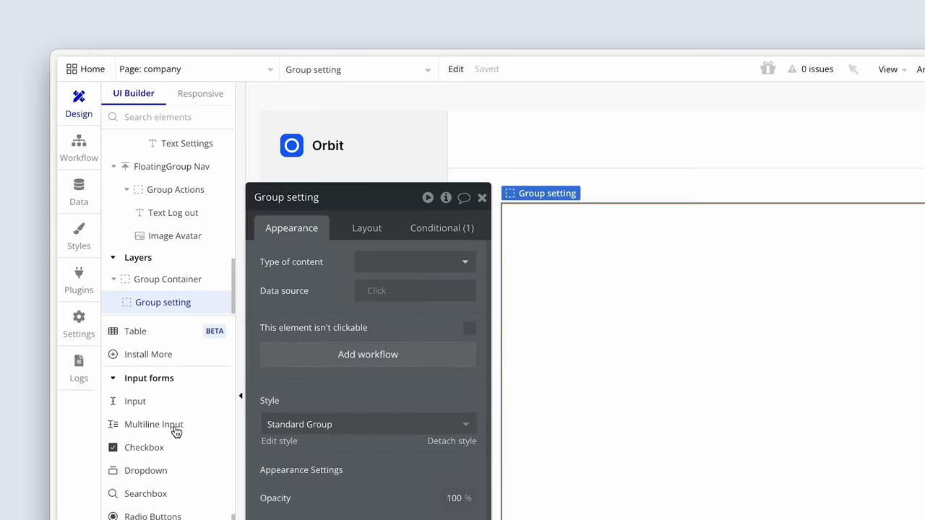
# Bring up the Heading 4 text style for the new Settings text in the style editor
pyautogui.scroll(-3)
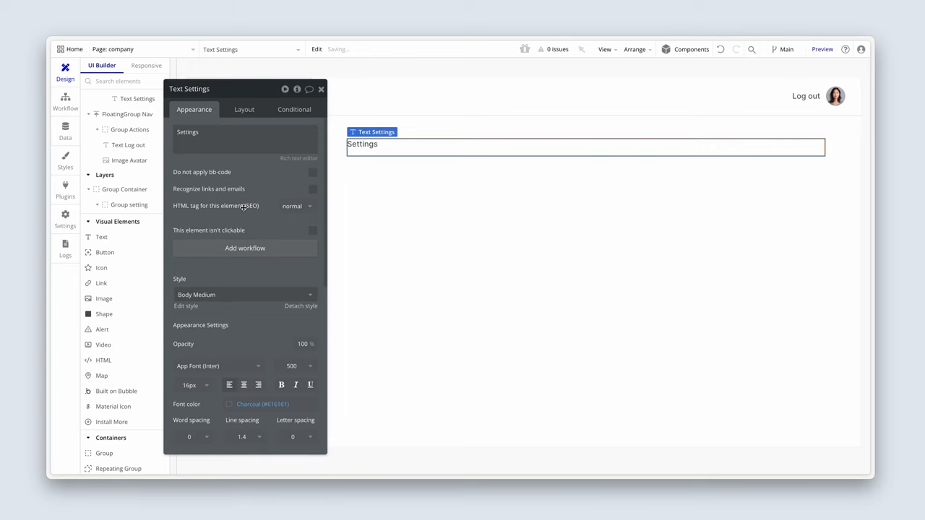
pyautogui.click(246, 295)
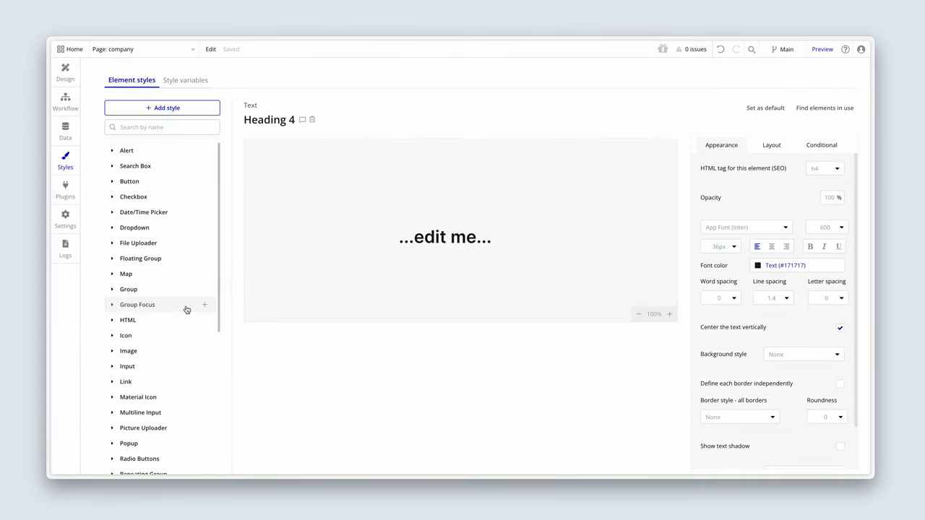
pyautogui.moveTo(742, 196)
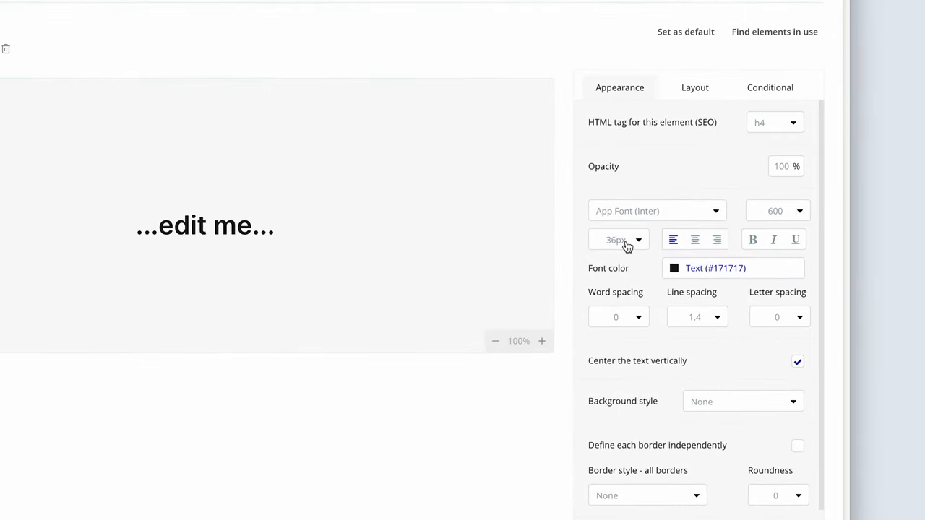
pyautogui.moveTo(676, 182)
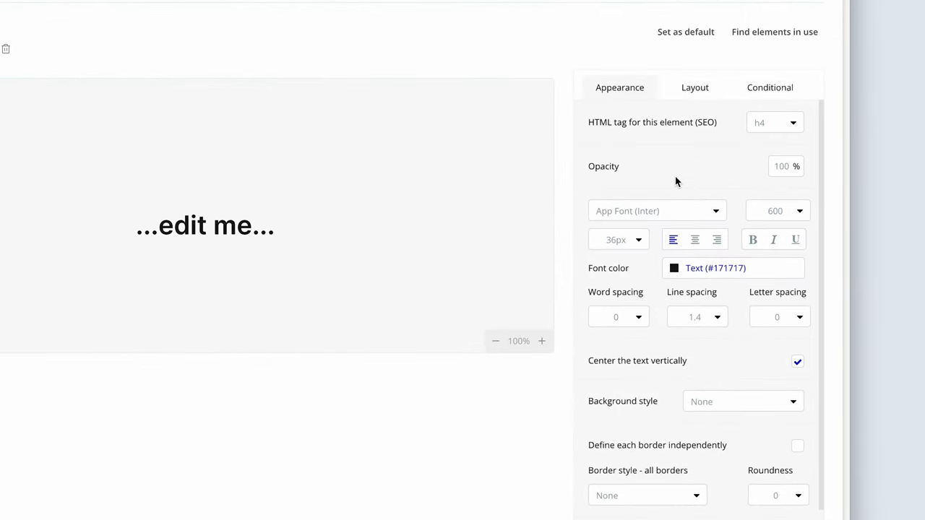
pyautogui.moveTo(798, 217)
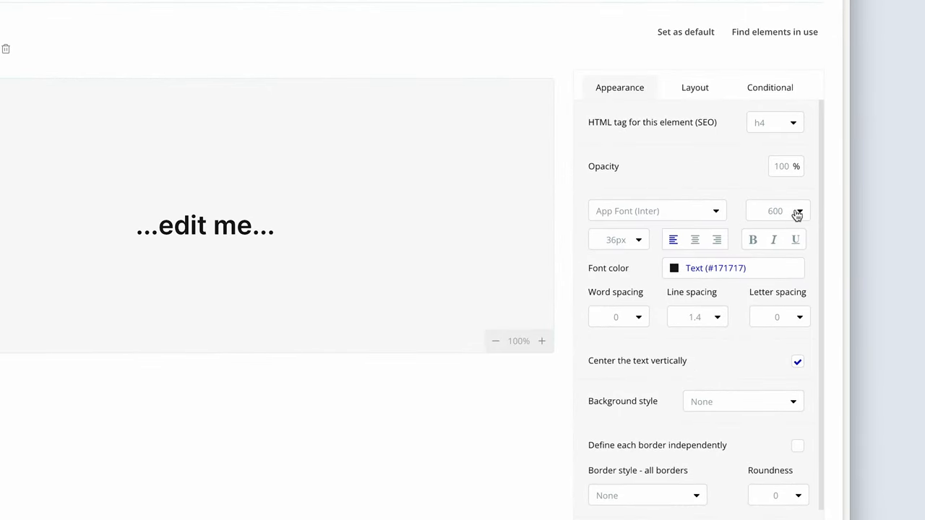
pyautogui.click(778, 211)
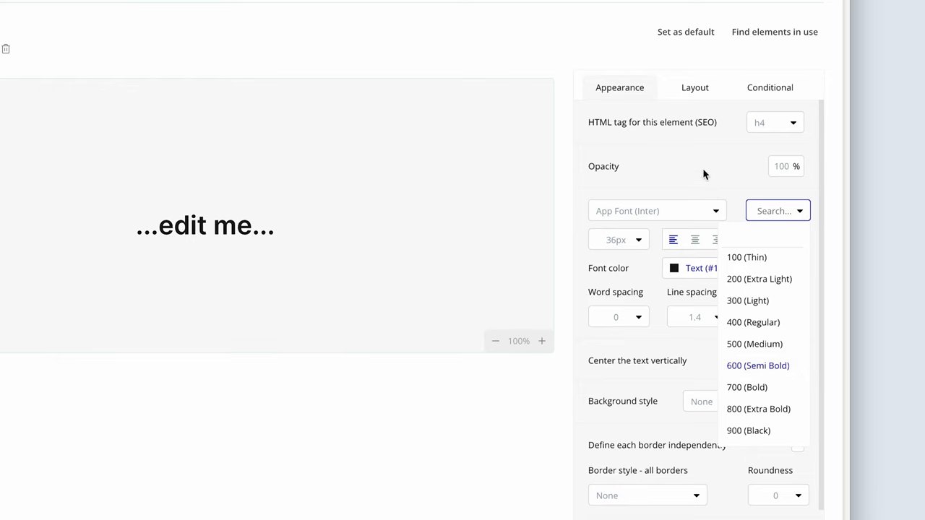
pyautogui.click(757, 364)
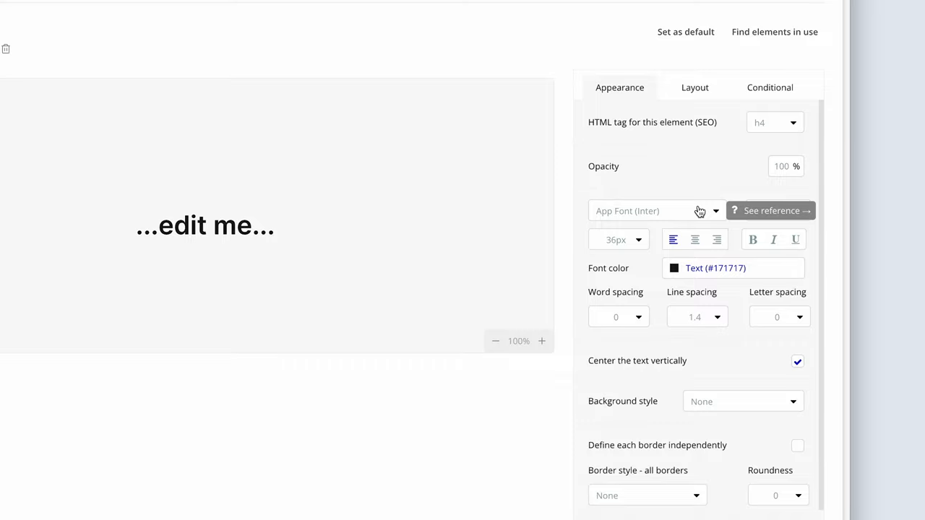
pyautogui.moveTo(645, 182)
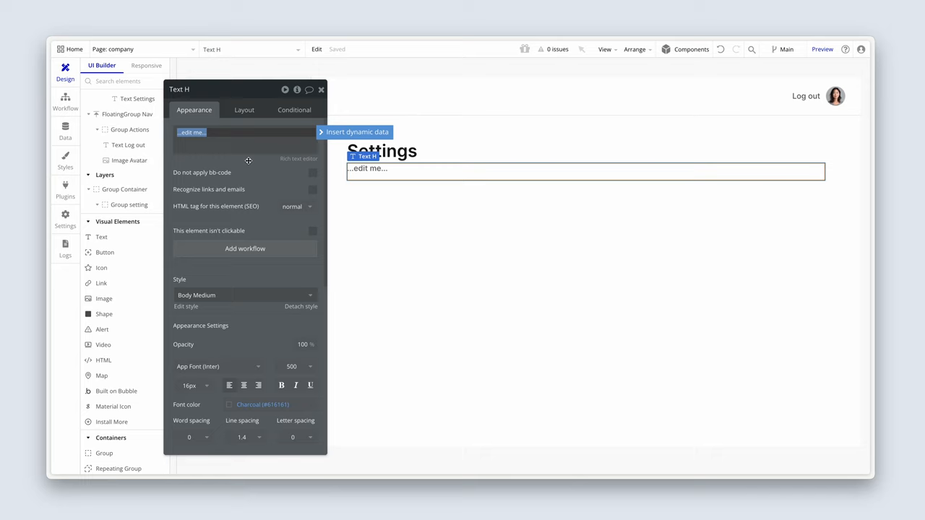
# Fill the new text element with 'Here are your personal and company details'
pyautogui.write('Here are your per')
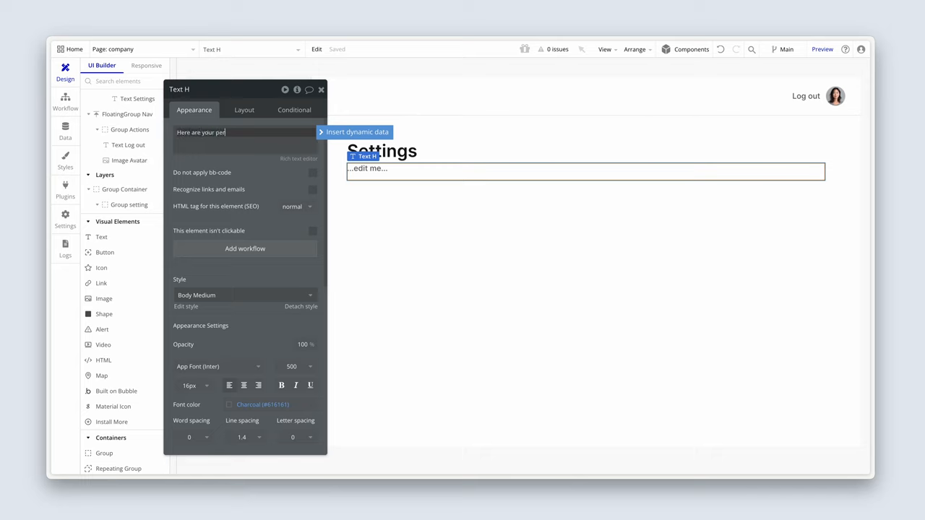
pyautogui.write('sonal and company details')
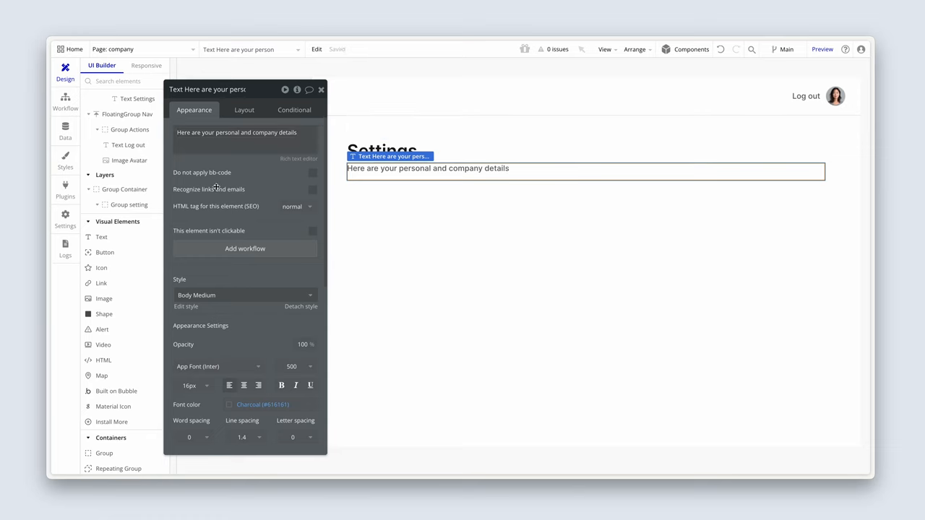
pyautogui.moveTo(243, 110)
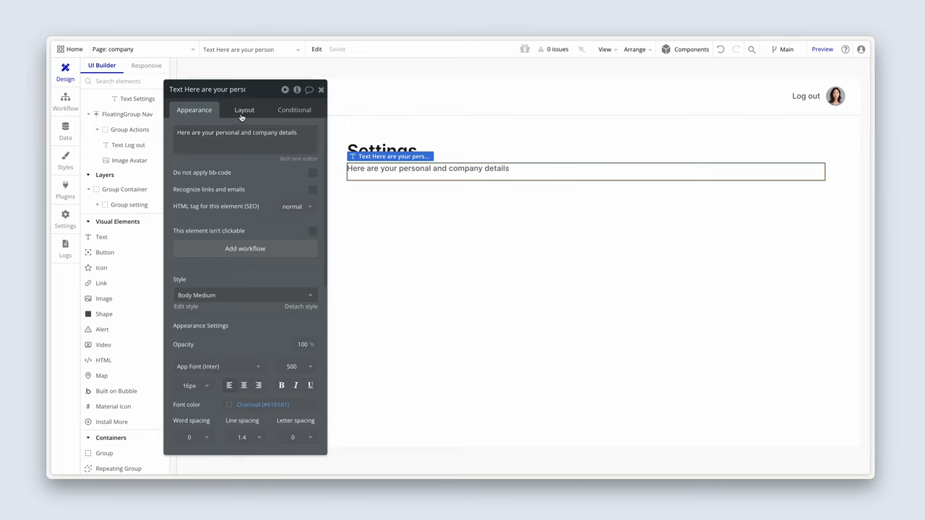
pyautogui.click(244, 110)
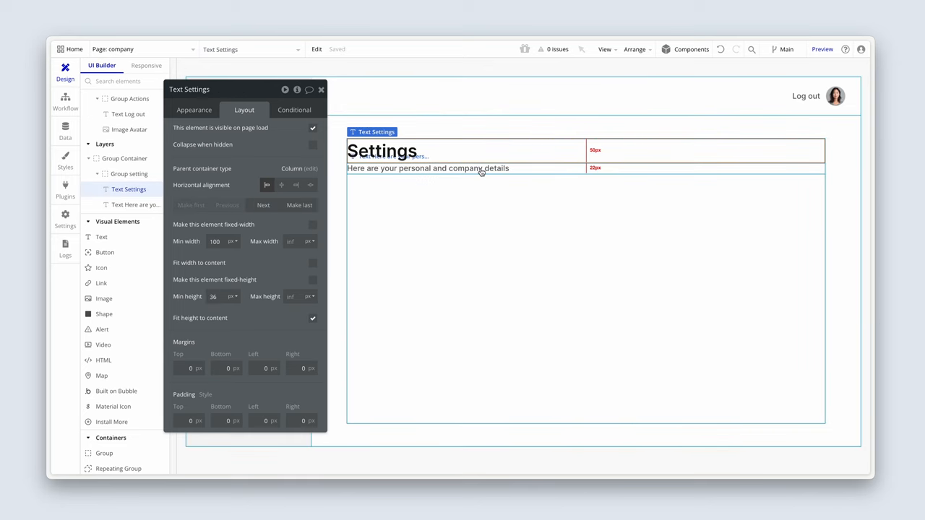
# Group the heading and subtitle into a column container named Group Header
pyautogui.rightClick(480, 172)
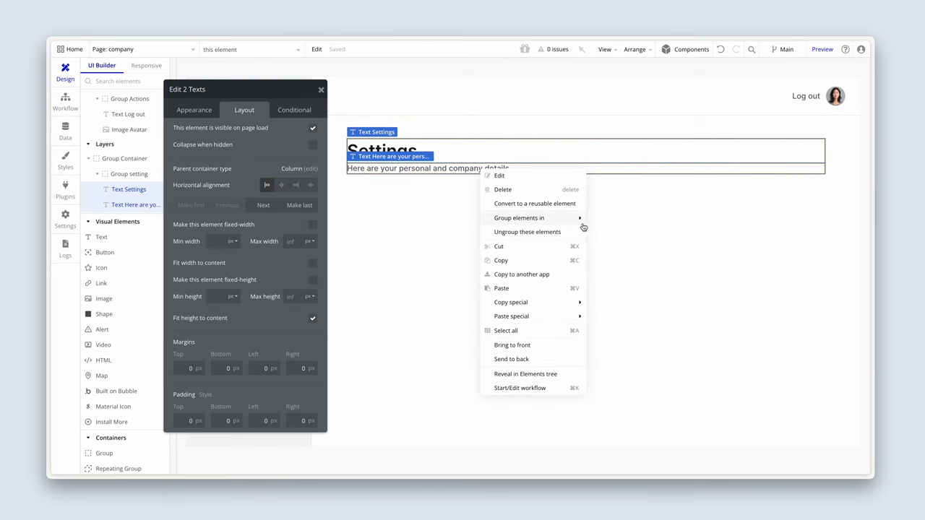
pyautogui.click(519, 217)
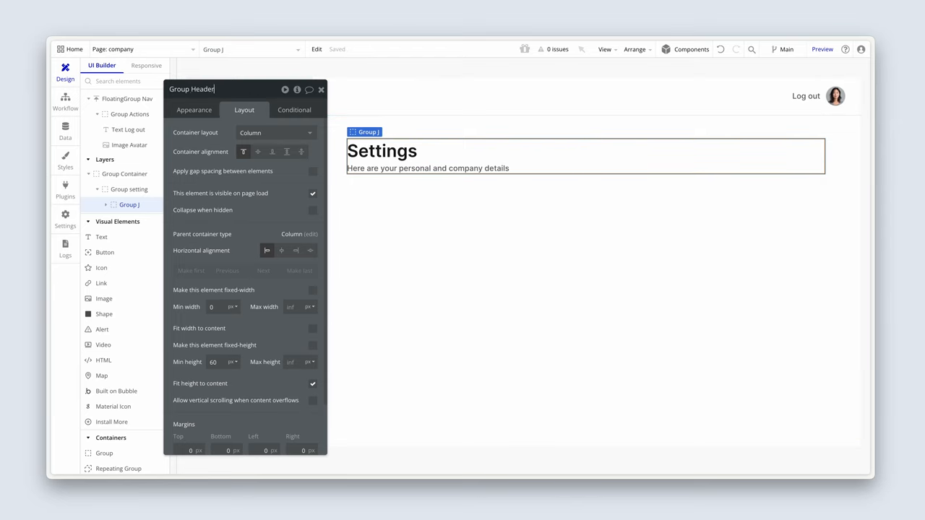
pyautogui.write('Group Header')
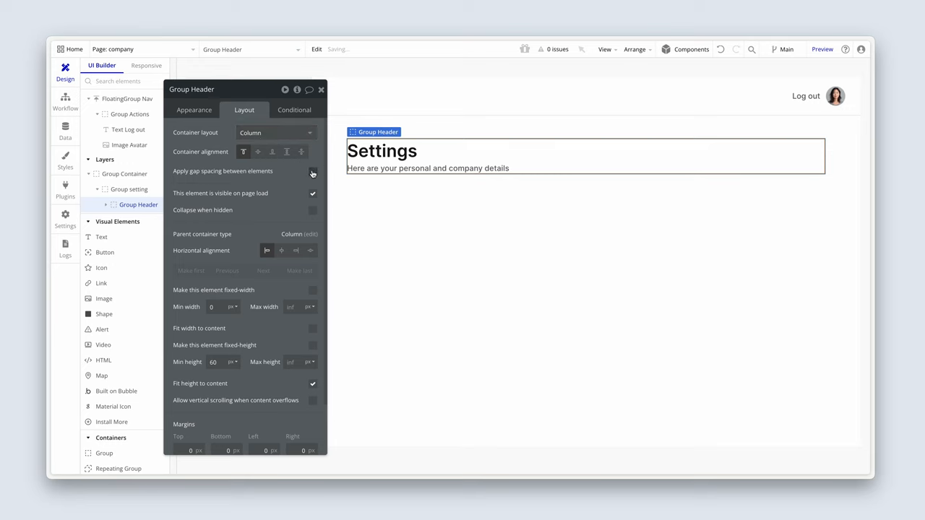
# Apply gap spacing to Group Header with a 4 px row gap
pyautogui.click(312, 171)
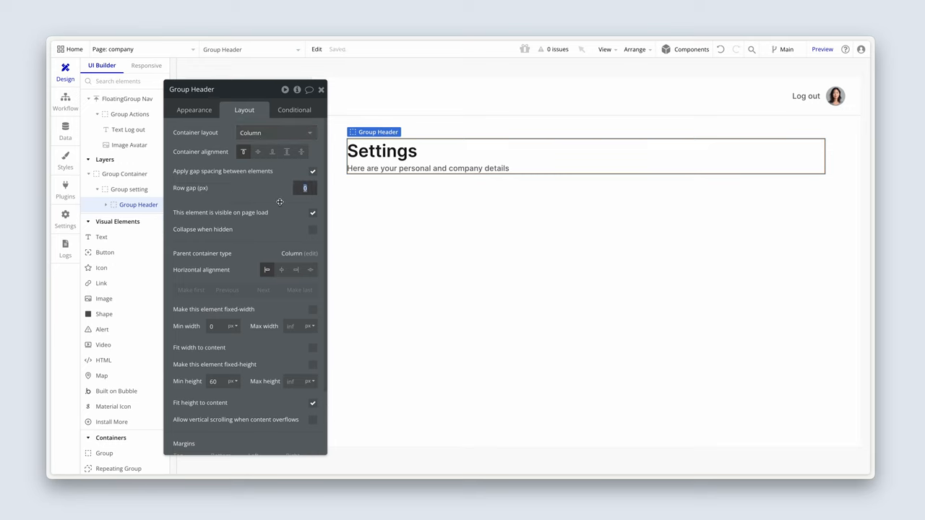
pyautogui.write('4')
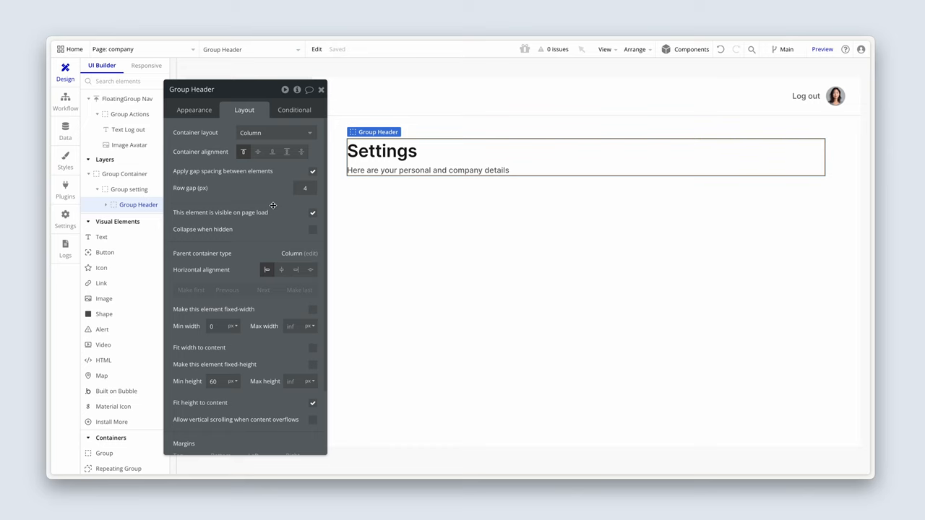
pyautogui.click(129, 188)
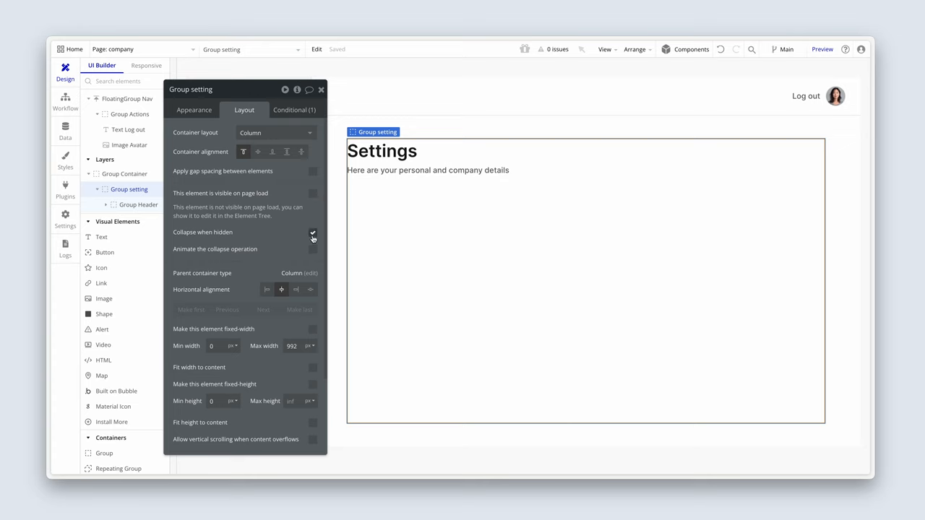
# Make Group setting collapse when hidden
pyautogui.click(312, 232)
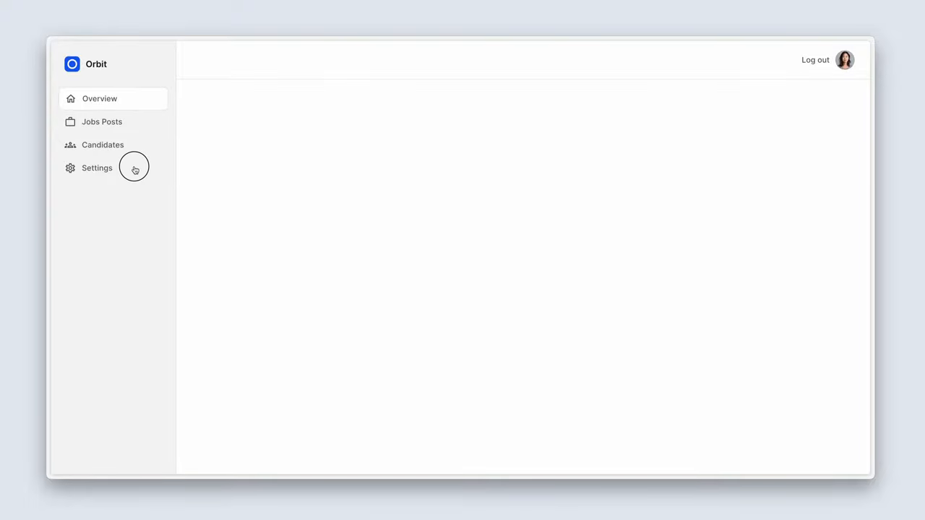
# Switch between Settings and Candidates in preview to confirm the header shows only under Settings
pyautogui.click(97, 167)
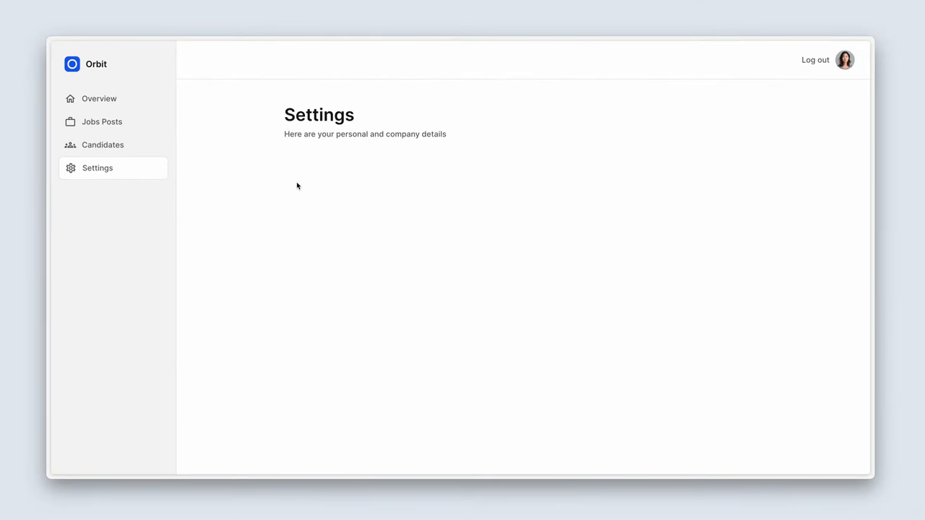
pyautogui.click(103, 144)
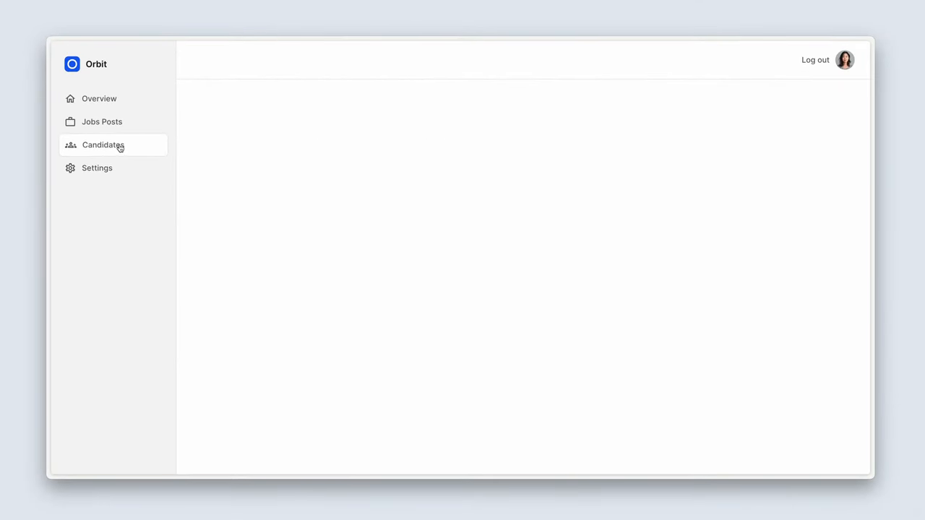
pyautogui.click(97, 168)
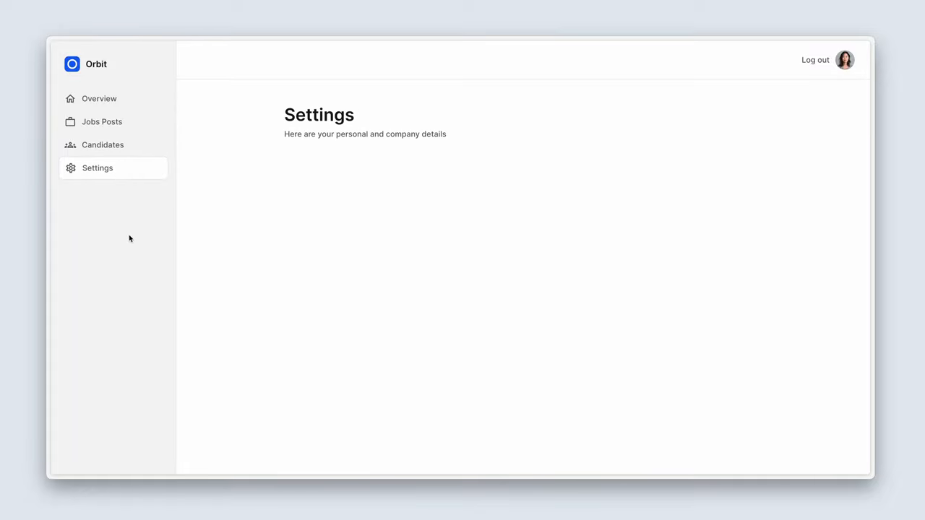